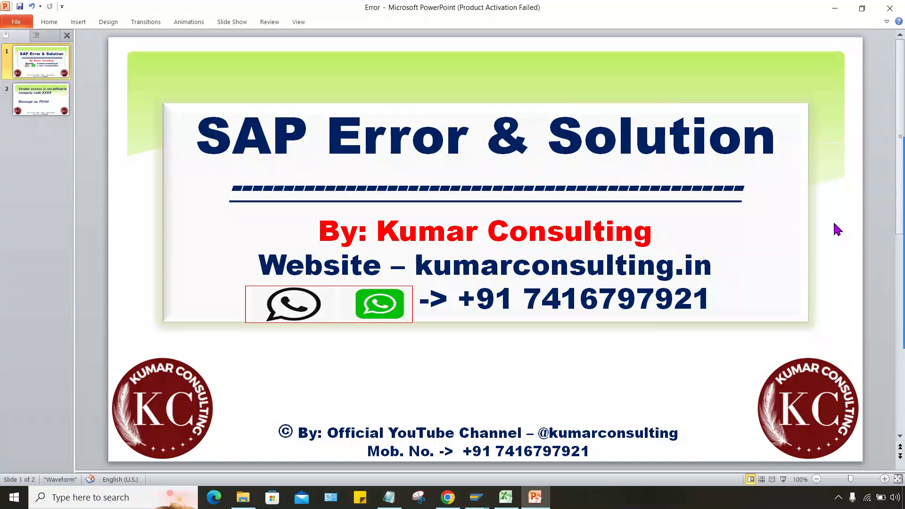
{"action": "mouse_move", "coordinate": [663, 220]}
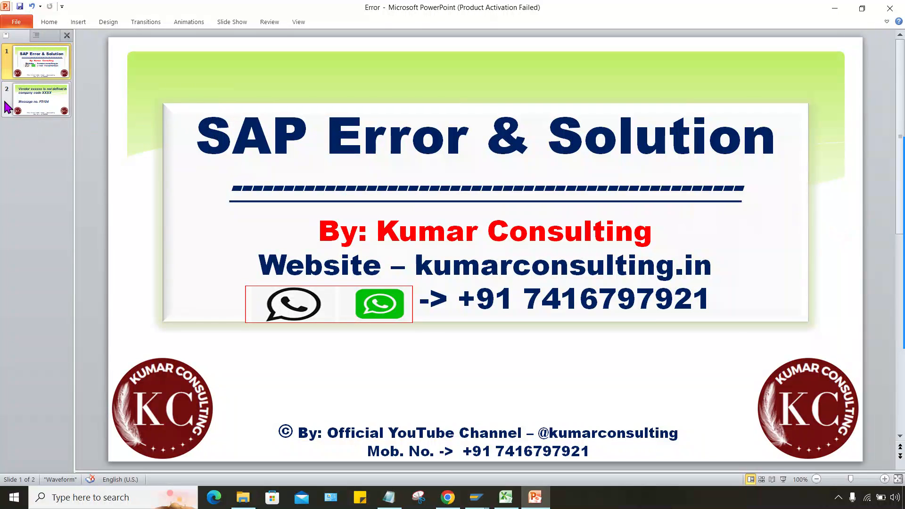
Show slide 2 with the error 'Vendor is not defined in company code', message F5104.
{"action": "left_click", "coordinate": [41, 99]}
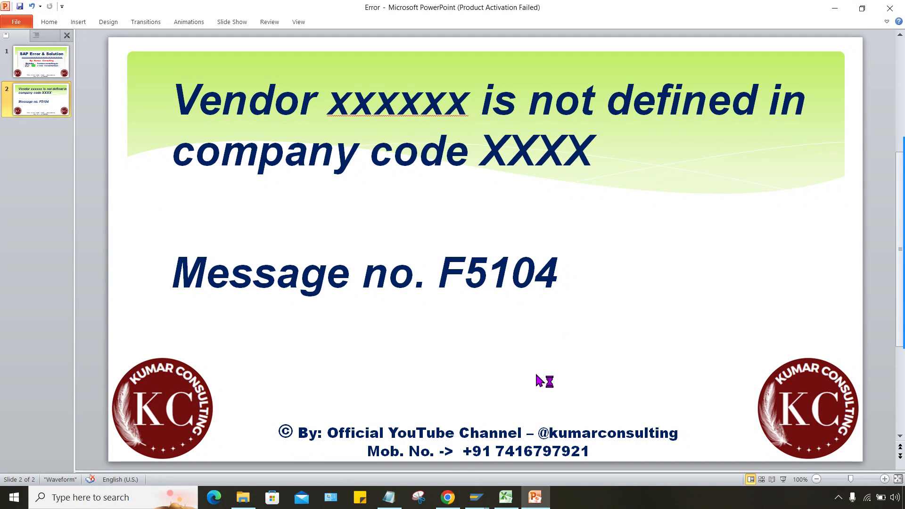
Switch from PowerPoint to the SAP Easy Access session.
{"action": "left_click", "coordinate": [447, 500]}
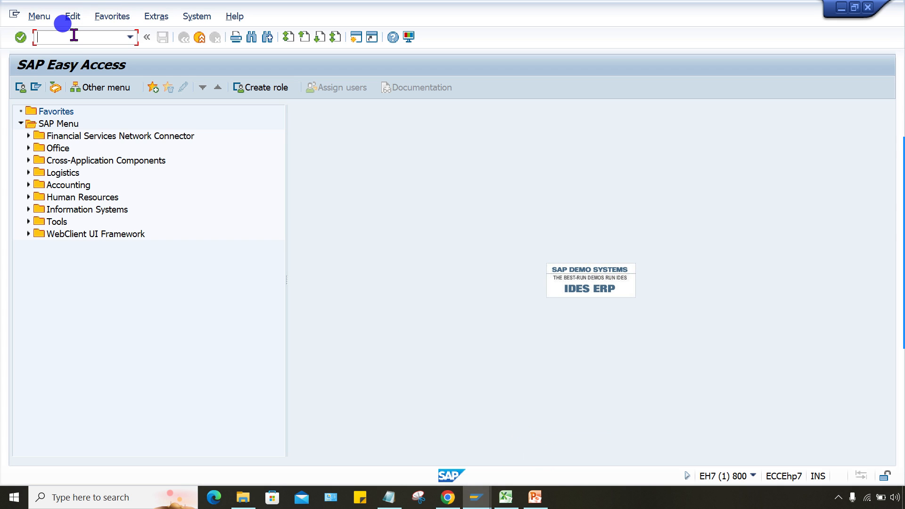
Start customer down payment F-29 with document date 04.05.2024 and company code def.
{"action": "type", "text": "f-"}
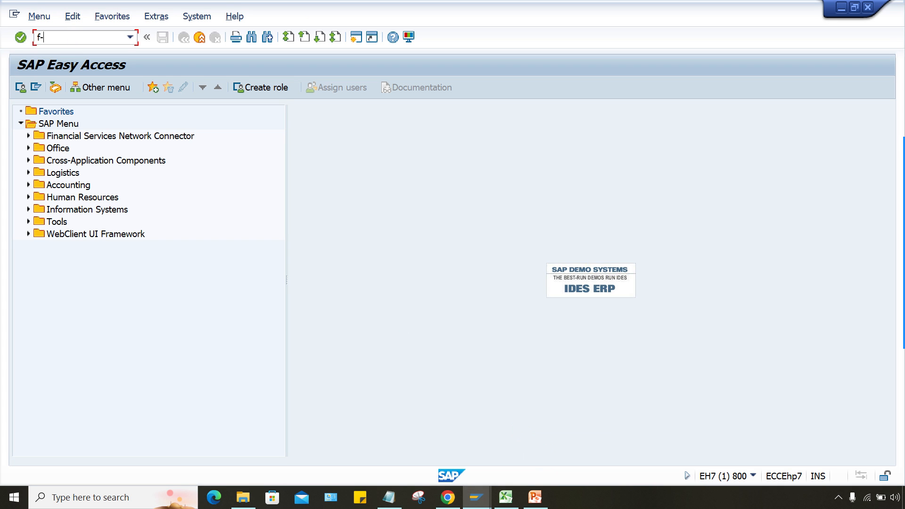
{"action": "key", "text": "Enter"}
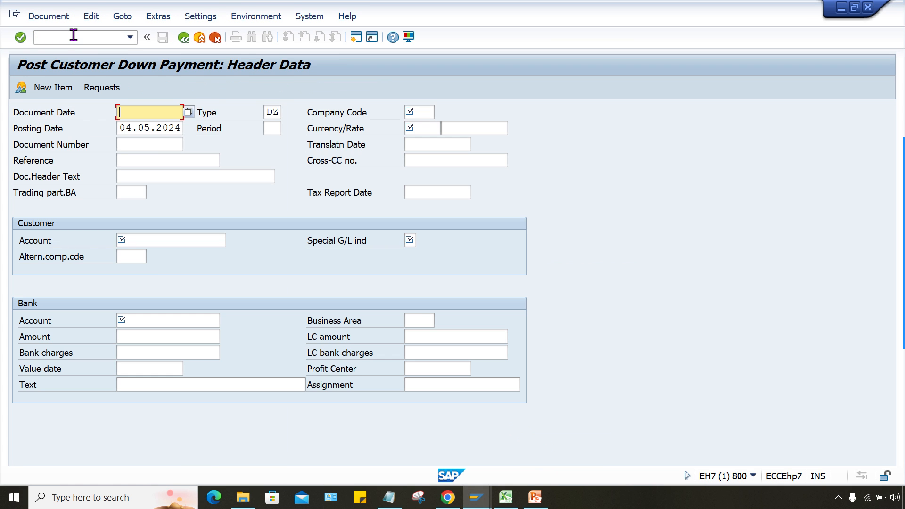
{"action": "type", "text": "04.05.2024"}
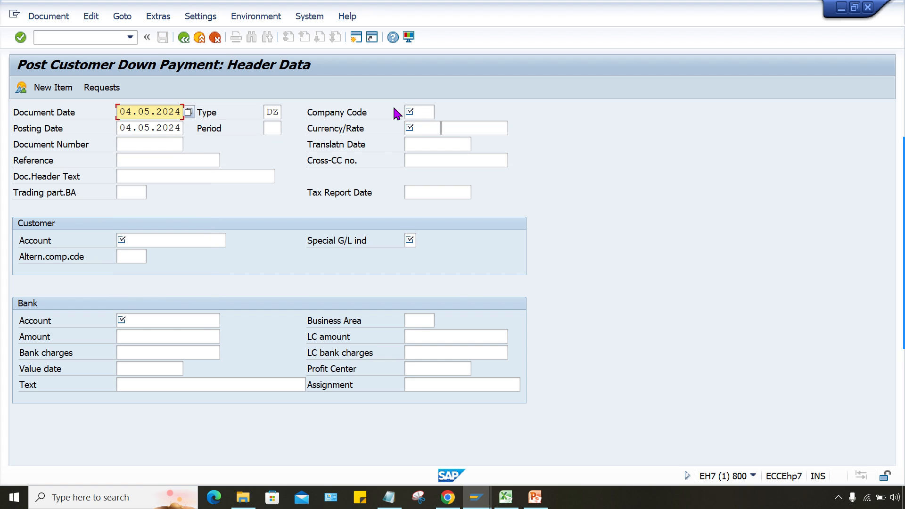
{"action": "type", "text": "def"}
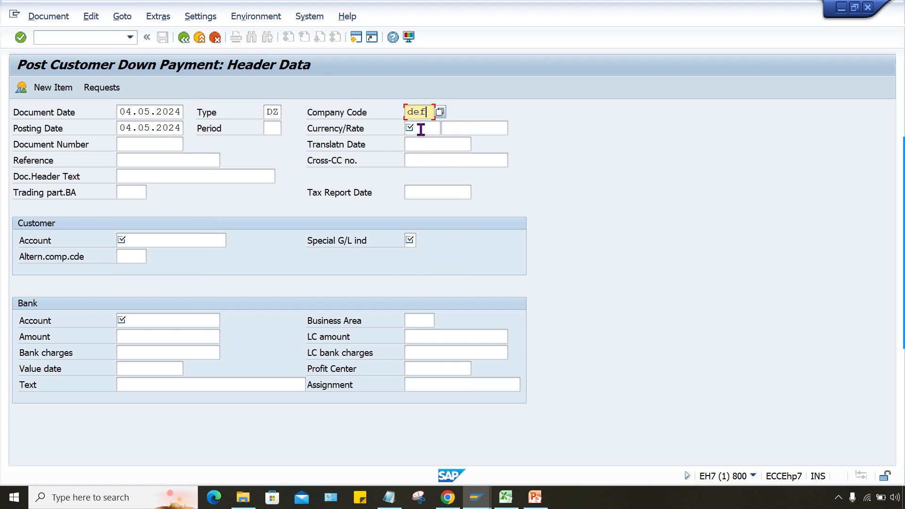
{"action": "left_click", "coordinate": [171, 239]}
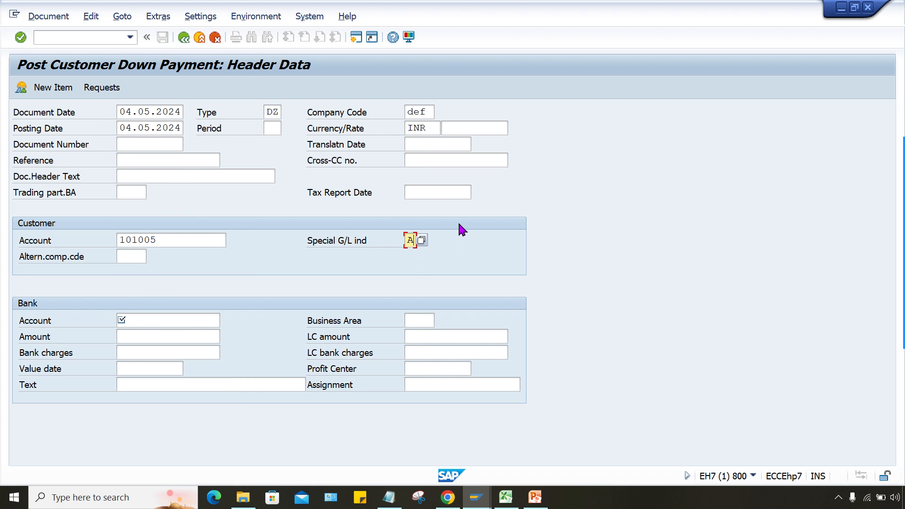
Enter the bank account, amount 1000 and short text 'tes' for the payment.
{"action": "left_click", "coordinate": [168, 320]}
{"action": "type", "text": "1"}
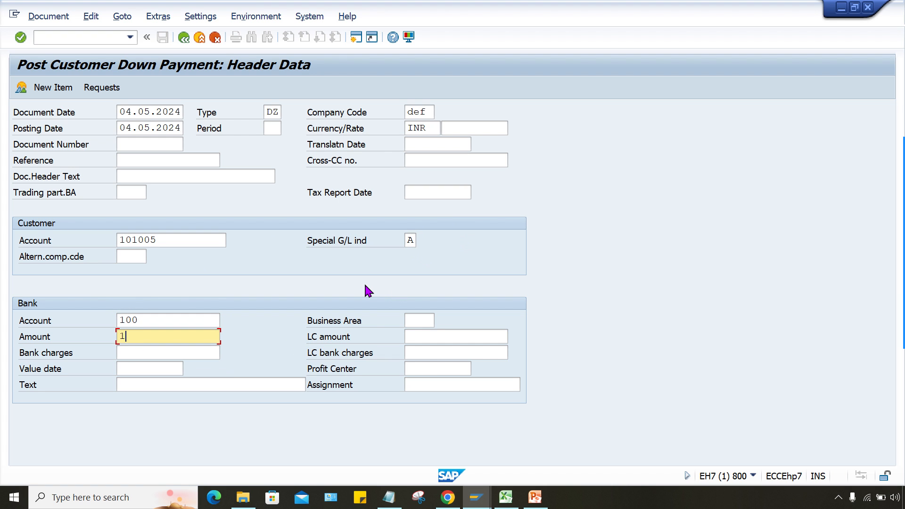
{"action": "type", "text": "000"}
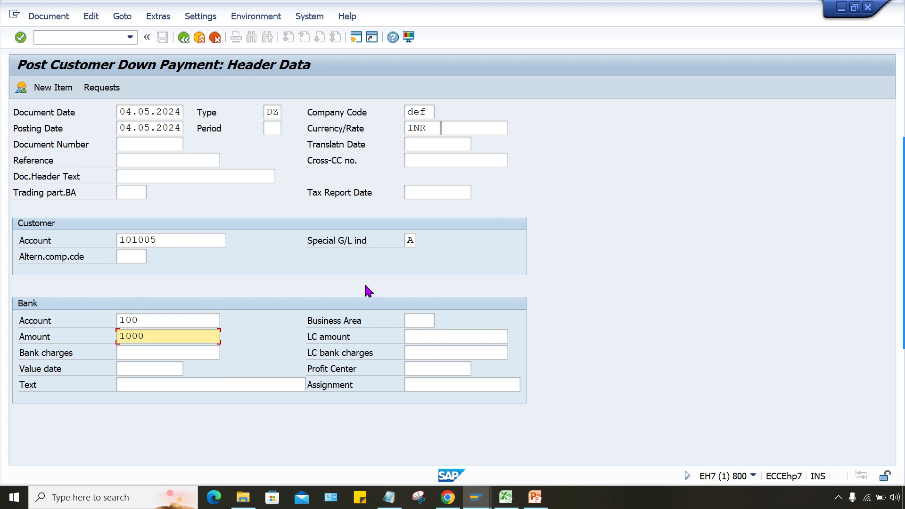
{"action": "left_click", "coordinate": [209, 385]}
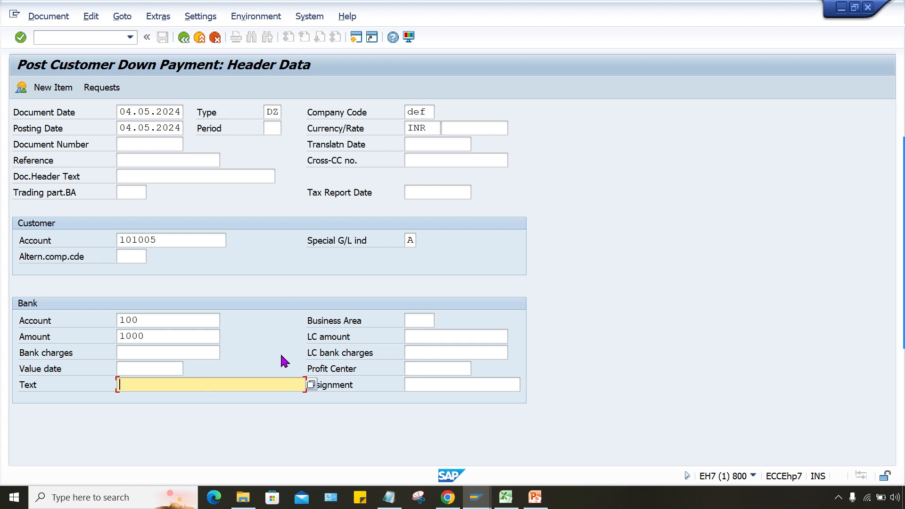
{"action": "type", "text": "test"}
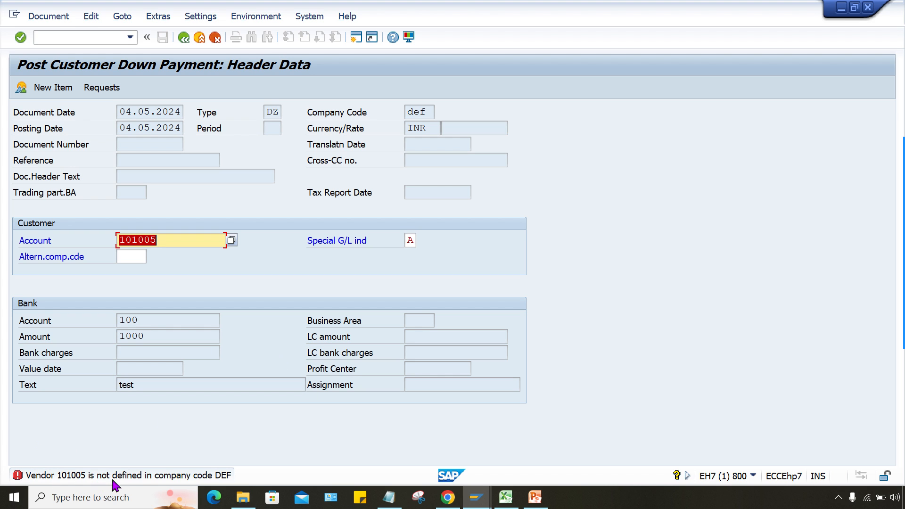
{"action": "mouse_move", "coordinate": [245, 482]}
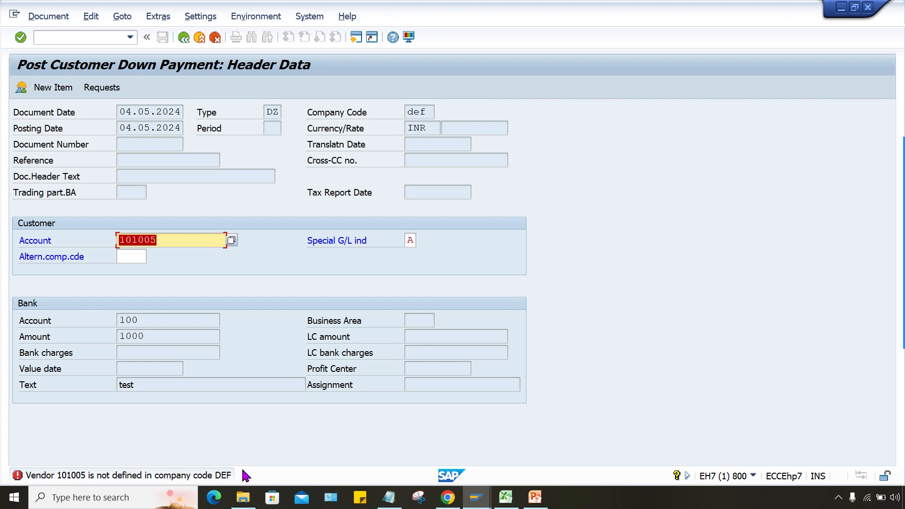
{"action": "mouse_move", "coordinate": [119, 481]}
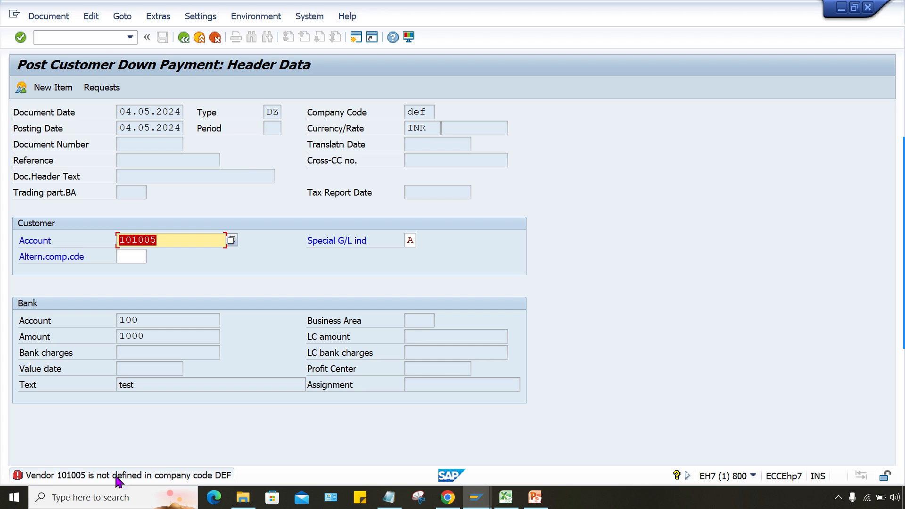
{"action": "mouse_move", "coordinate": [120, 483]}
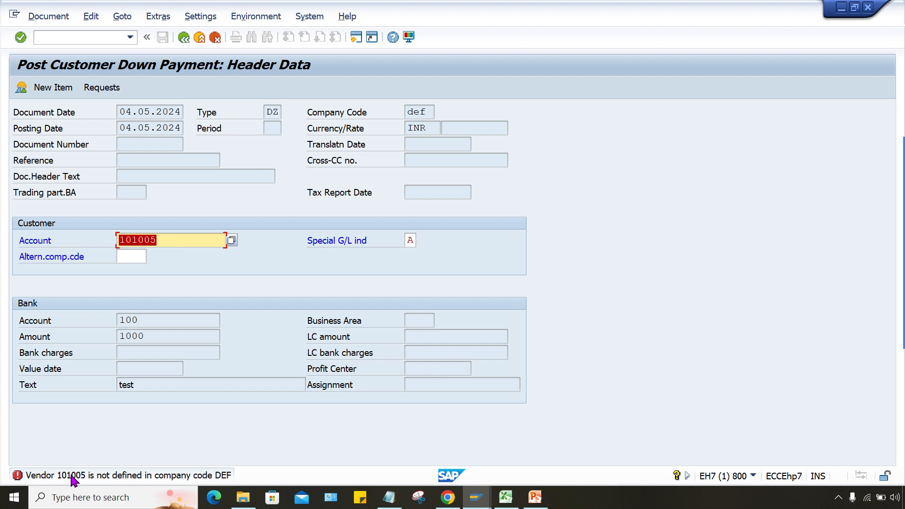
{"action": "mouse_move", "coordinate": [280, 477]}
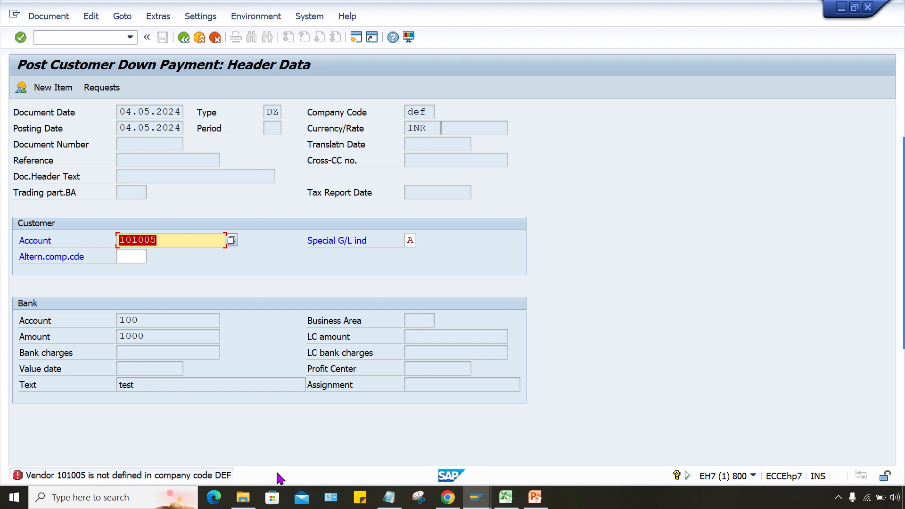
{"action": "mouse_move", "coordinate": [299, 278]}
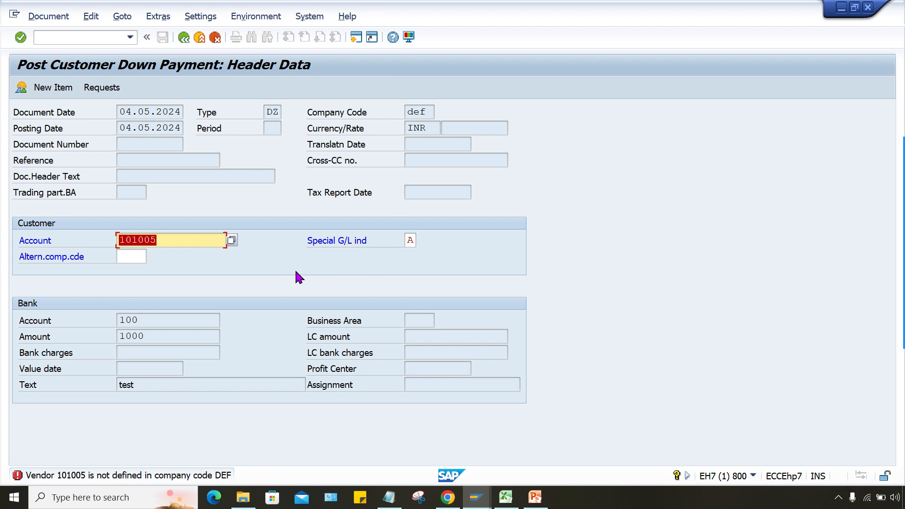
{"action": "mouse_move", "coordinate": [351, 230]}
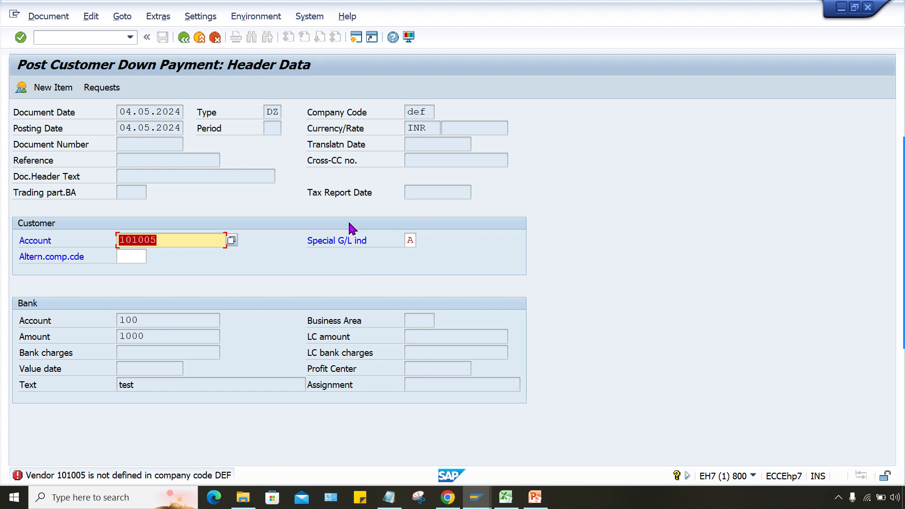
{"action": "mouse_move", "coordinate": [291, 169]}
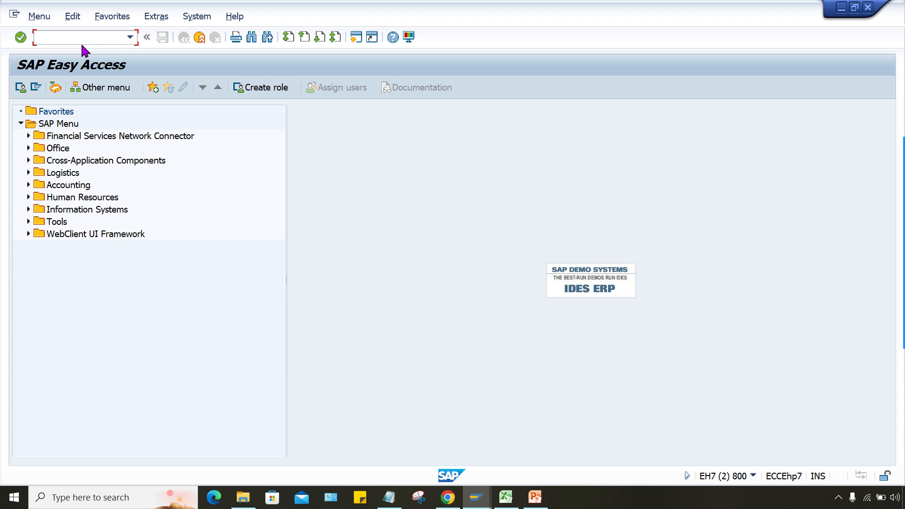
{"action": "mouse_move", "coordinate": [475, 497]}
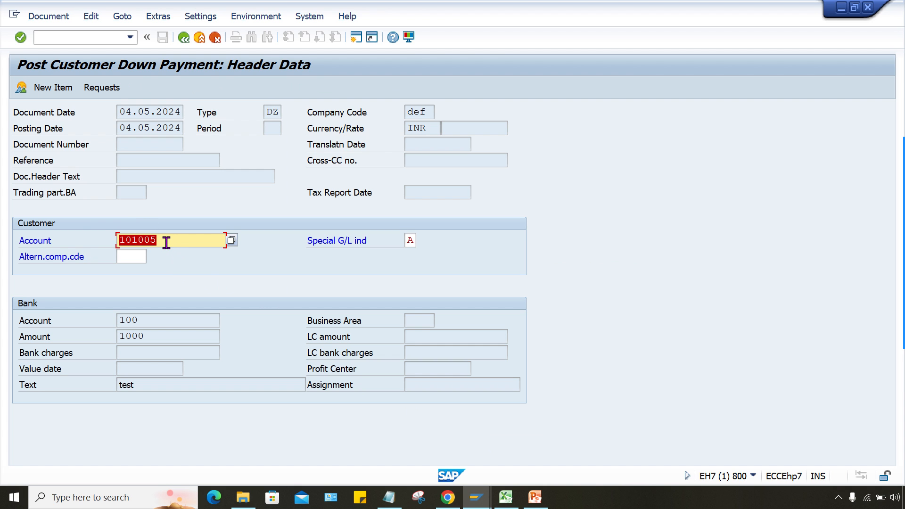
{"action": "mouse_move", "coordinate": [522, 473]}
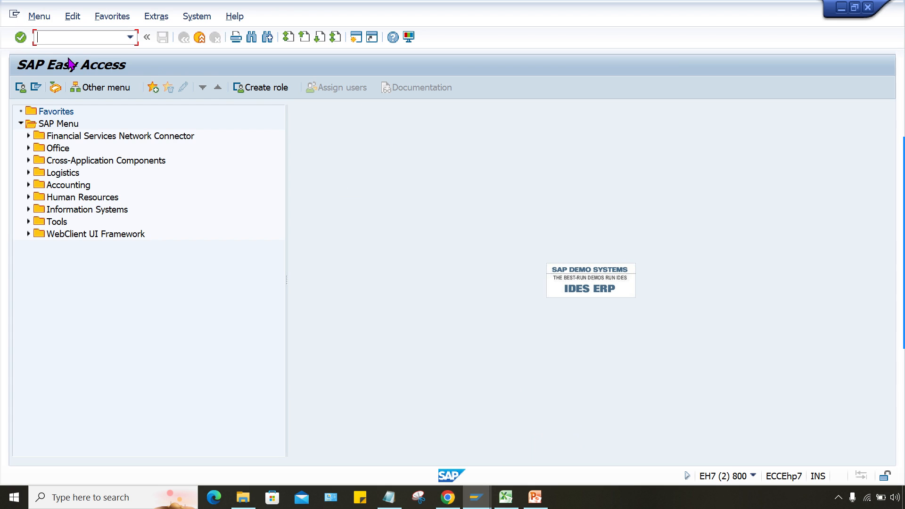
In FS00 for company code DEF, review Customer recon account 102 and the Liabilities accounts with 201 Customer DP Recon.
{"action": "type", "text": "f"}
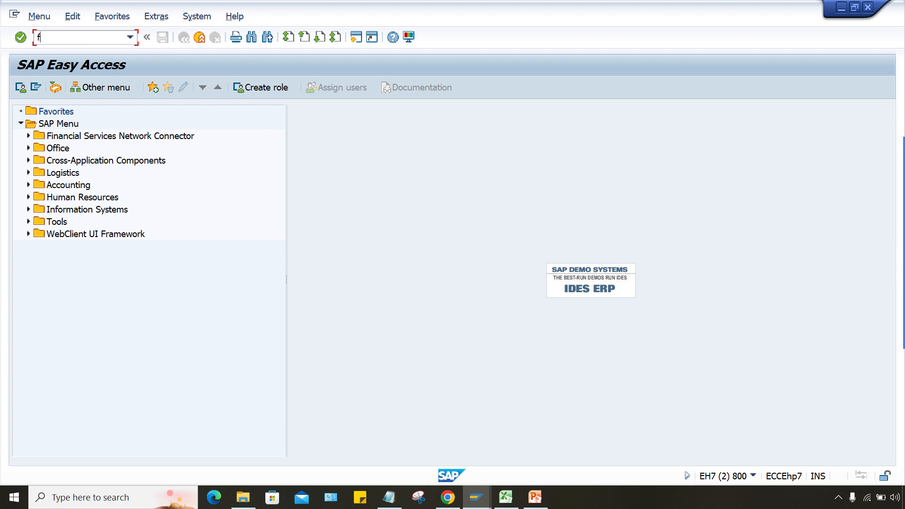
{"action": "type", "text": "FS00"}
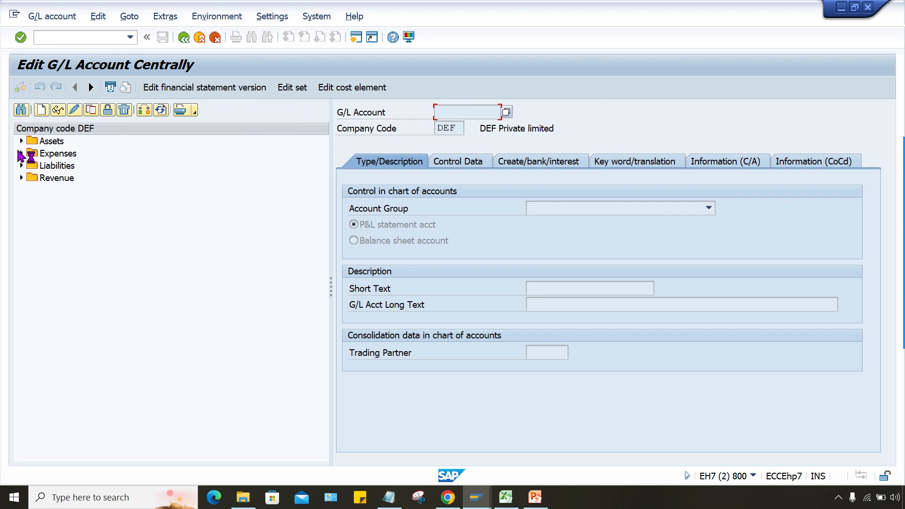
{"action": "left_click", "coordinate": [21, 141]}
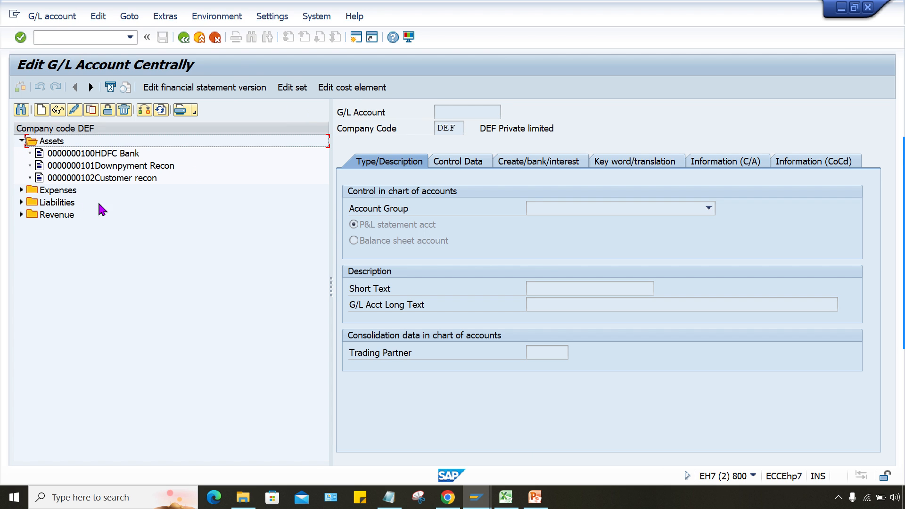
{"action": "double_click", "coordinate": [102, 179]}
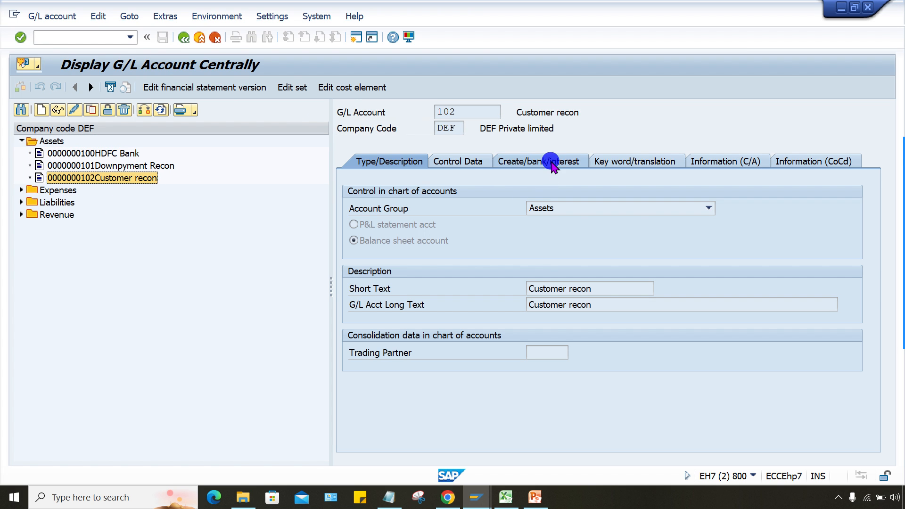
{"action": "left_click", "coordinate": [459, 161]}
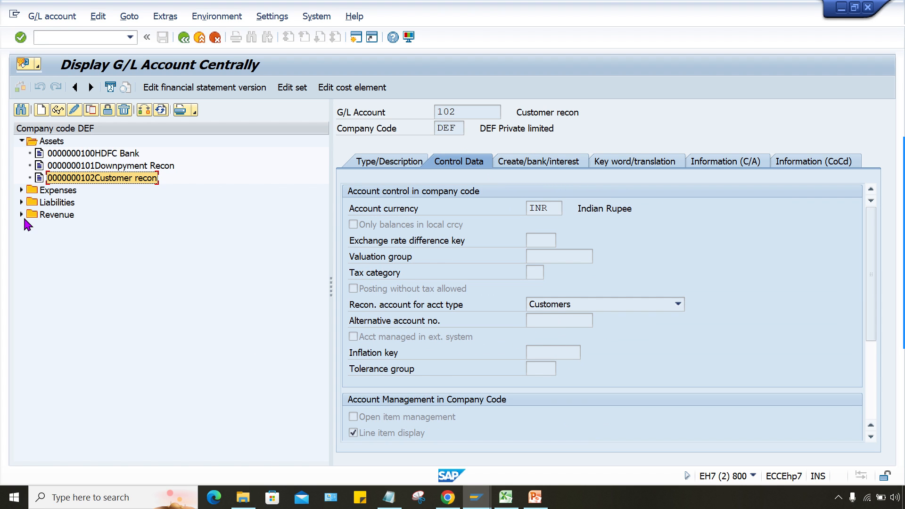
{"action": "mouse_move", "coordinate": [16, 207]}
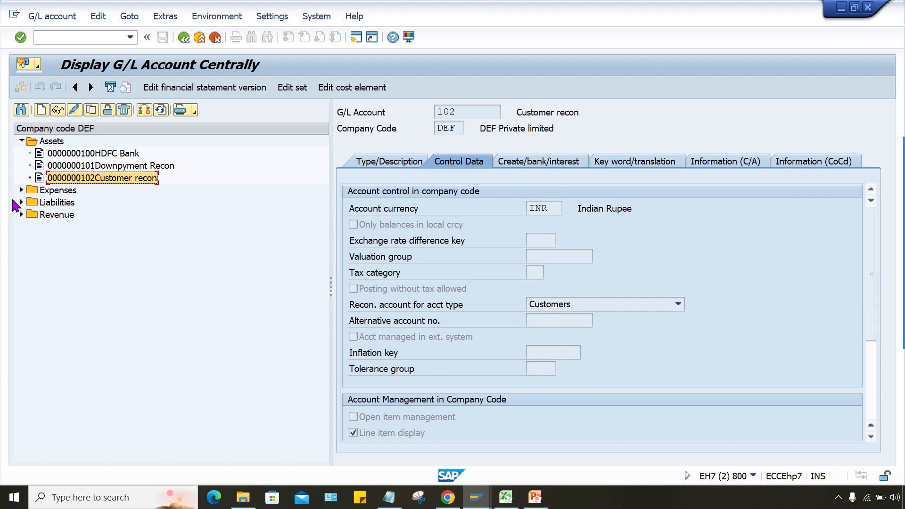
{"action": "left_click", "coordinate": [22, 202]}
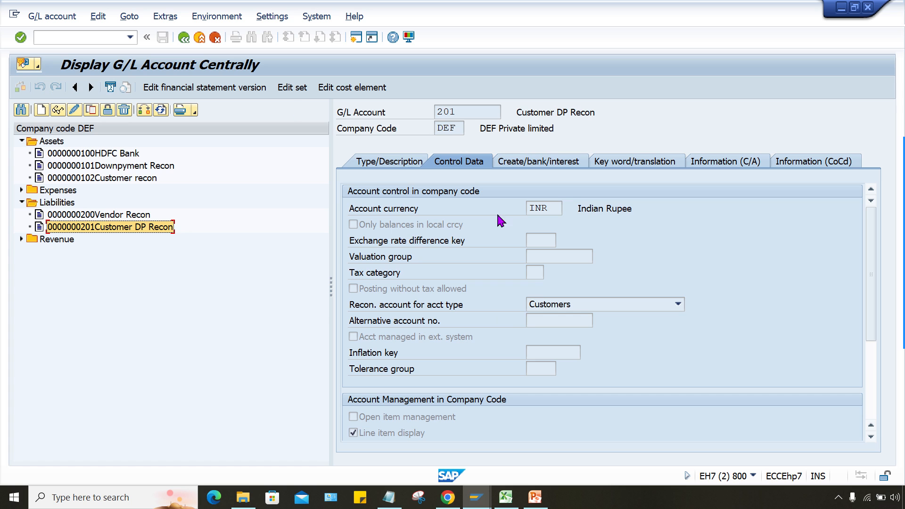
{"action": "mouse_move", "coordinate": [187, 144]}
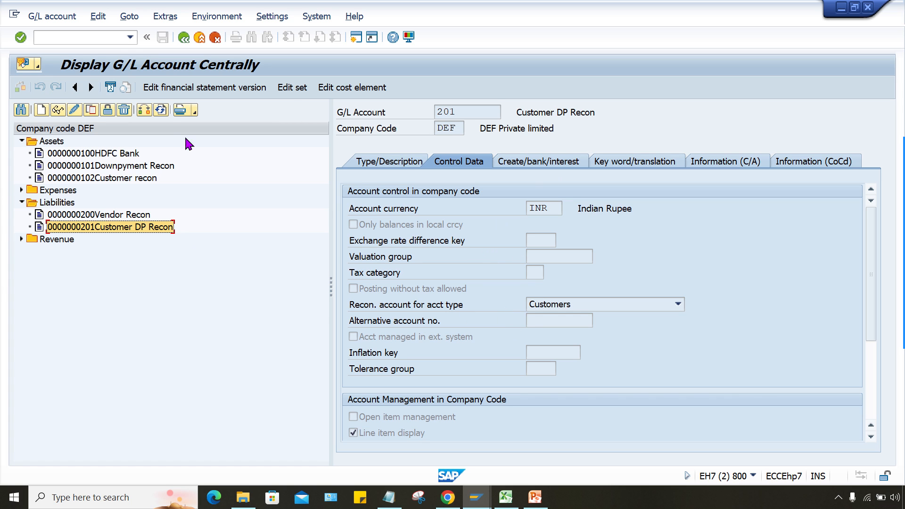
{"action": "left_click", "coordinate": [81, 37]}
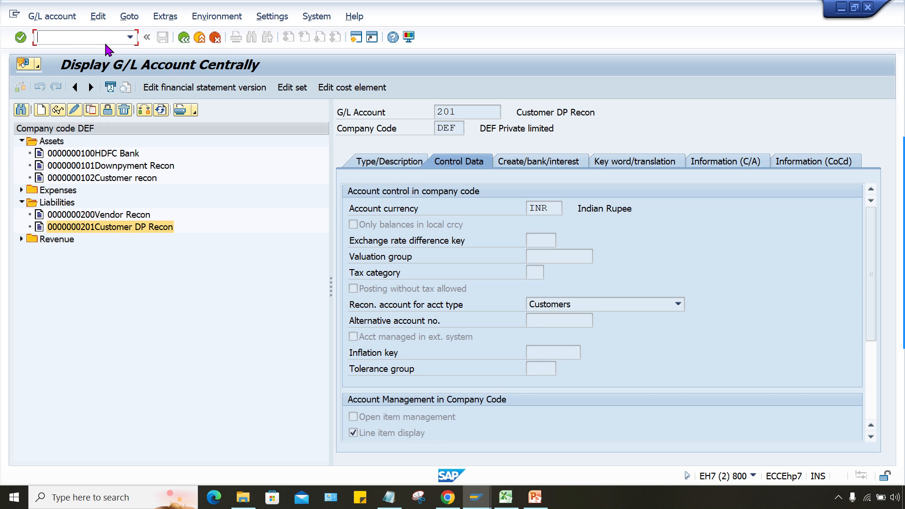
Run transaction OBXR from the command history to list customer special G/L indicators.
{"action": "type", "text": "/m"}
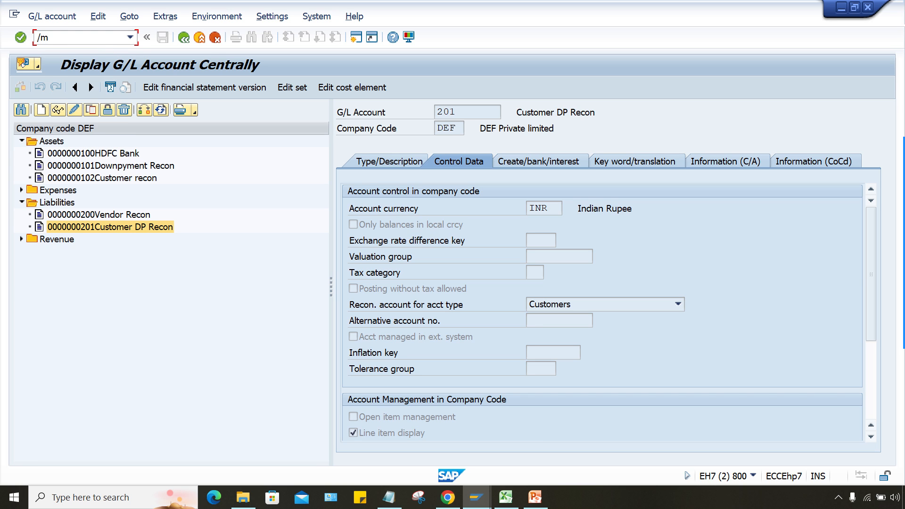
{"action": "type", "text": "//"}
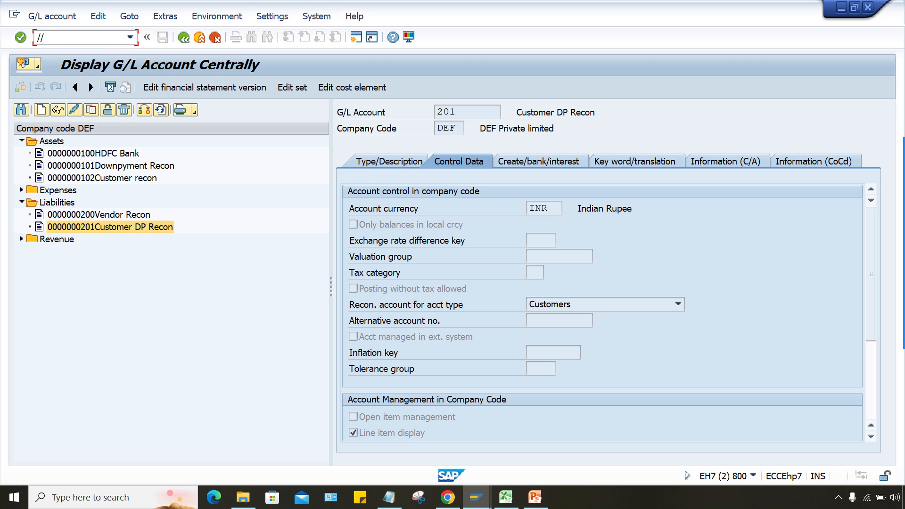
{"action": "type", "text": "/nox"}
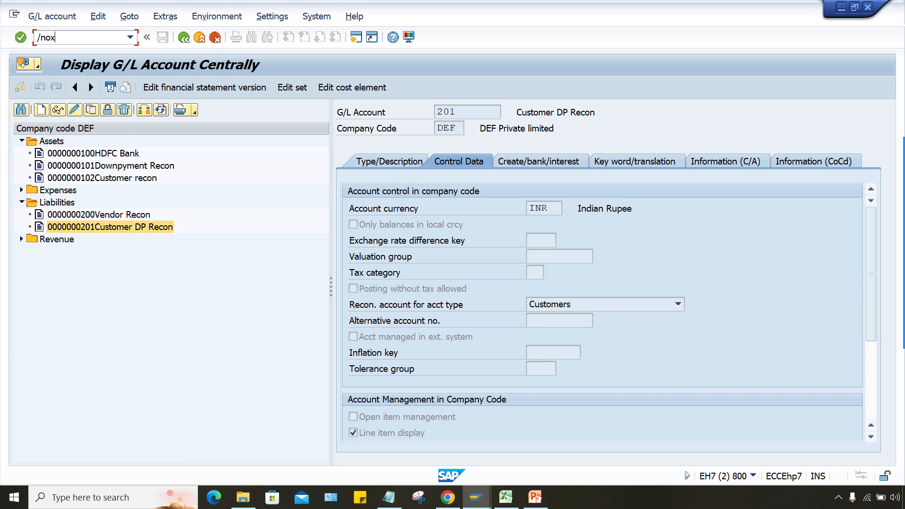
{"action": "type", "text": "ob"}
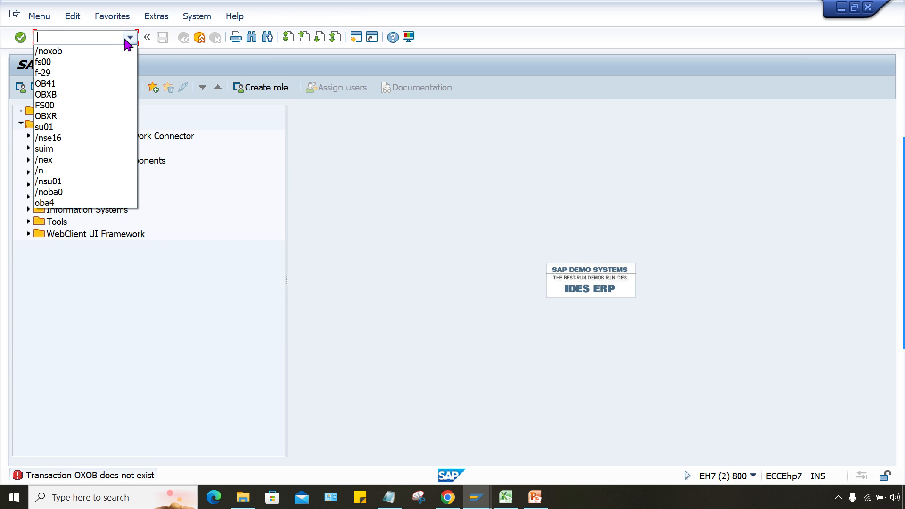
{"action": "left_click", "coordinate": [46, 116]}
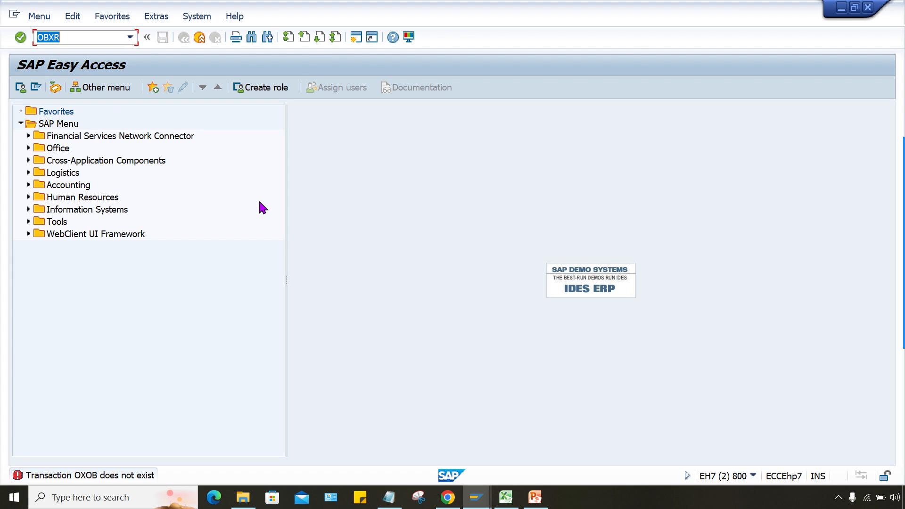
{"action": "key", "text": "Enter"}
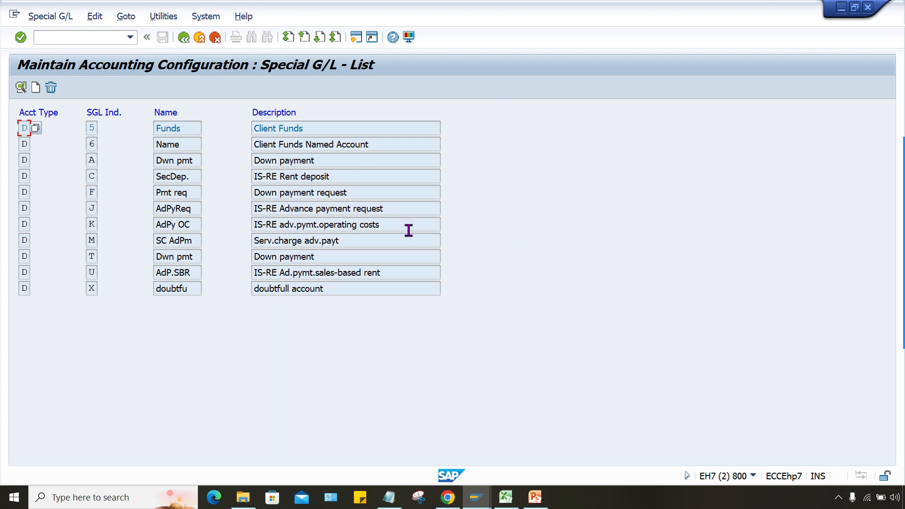
{"action": "mouse_move", "coordinate": [110, 168]}
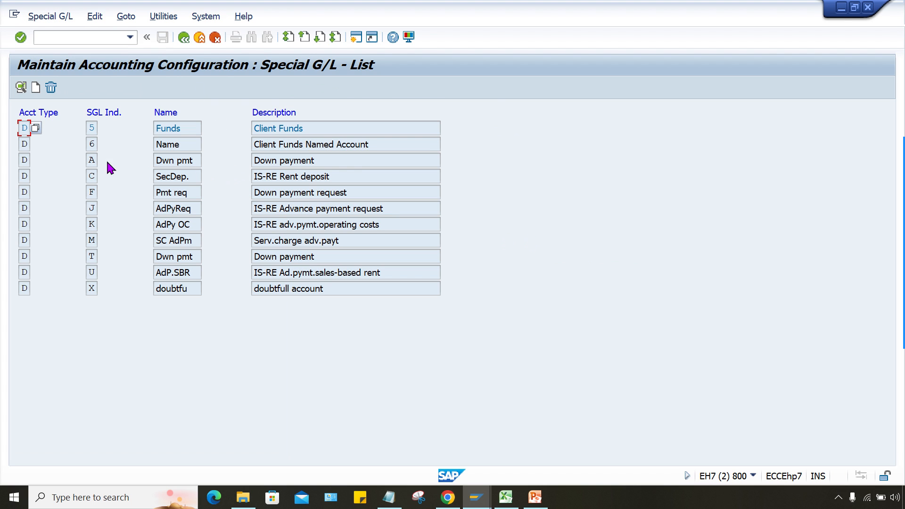
{"action": "mouse_move", "coordinate": [128, 47]}
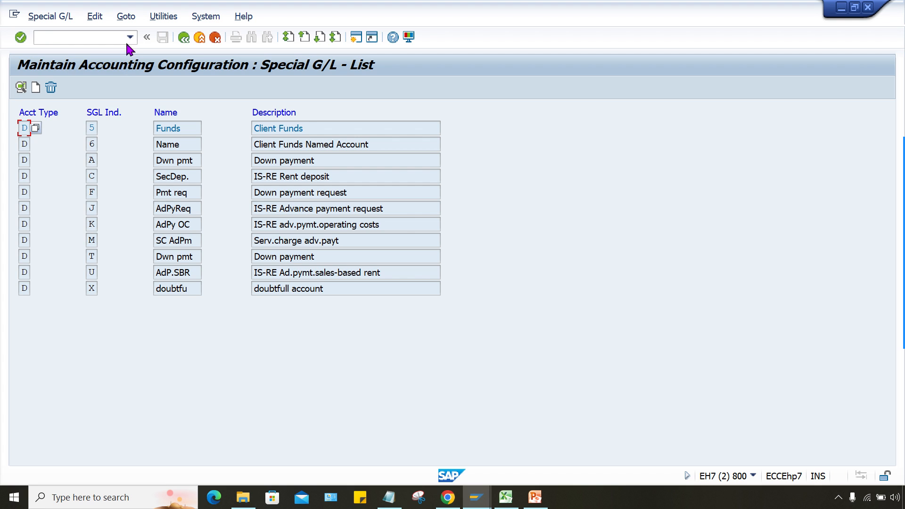
Pick the next configuration transaction from the recently used codes.
{"action": "left_click", "coordinate": [131, 37]}
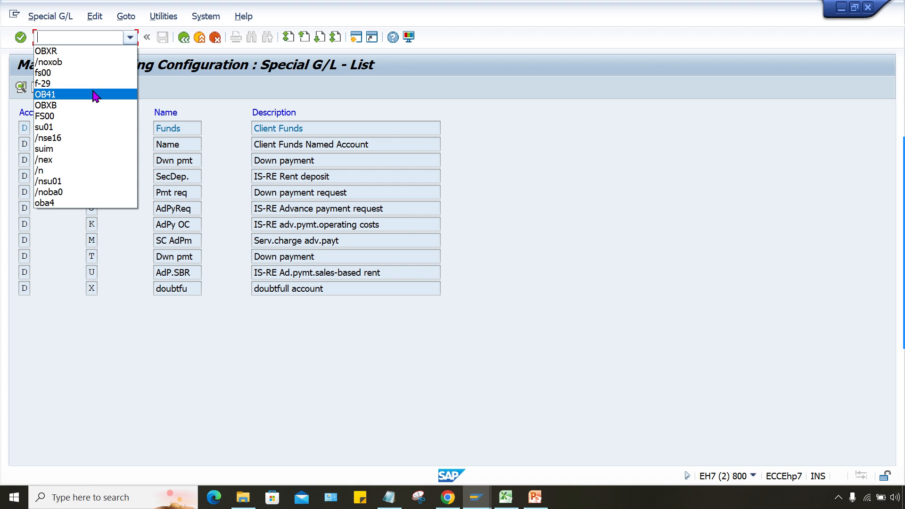
{"action": "mouse_move", "coordinate": [97, 138]}
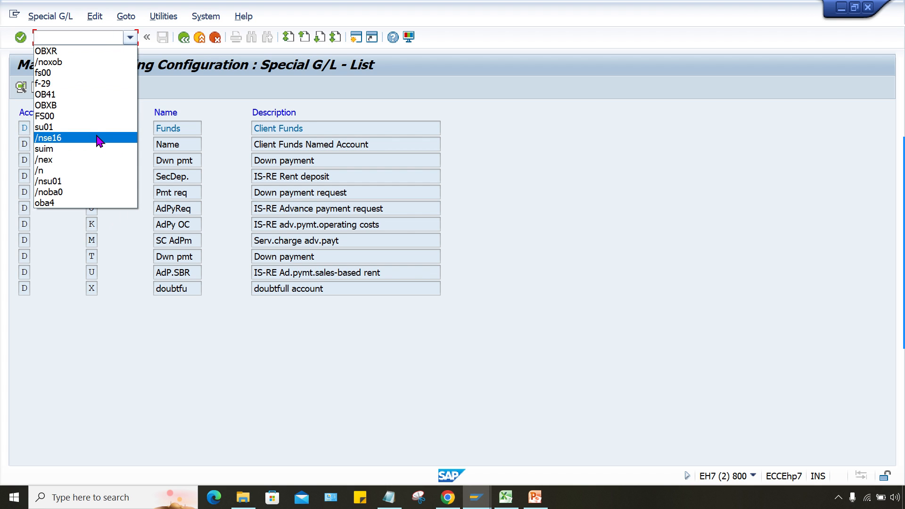
{"action": "mouse_move", "coordinate": [97, 105]}
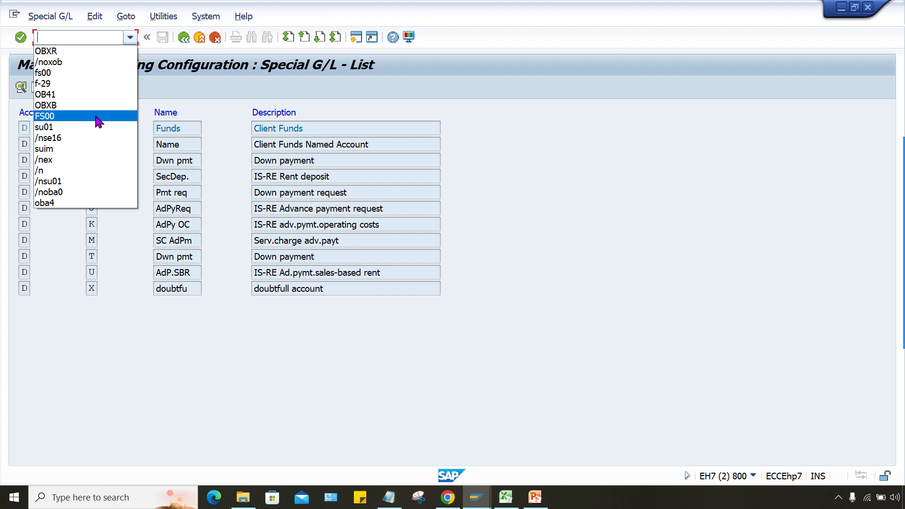
{"action": "mouse_move", "coordinate": [85, 94]}
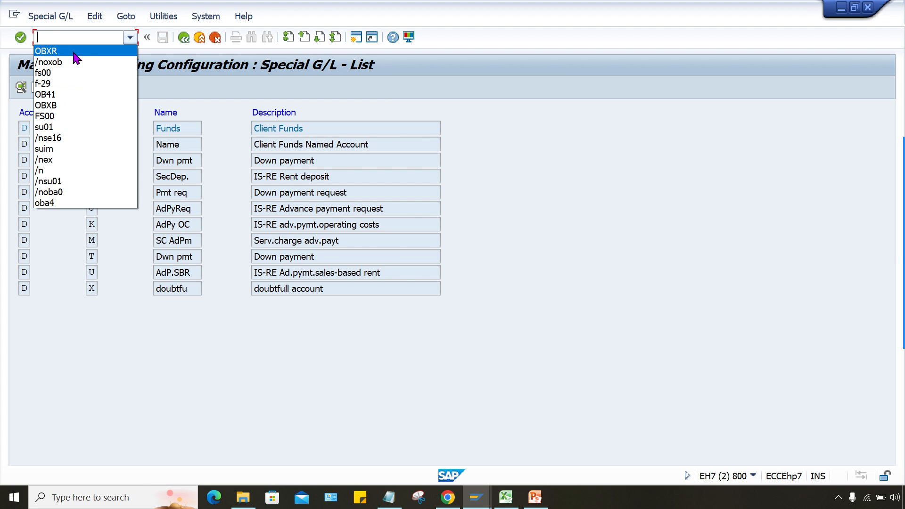
{"action": "mouse_move", "coordinate": [81, 95]}
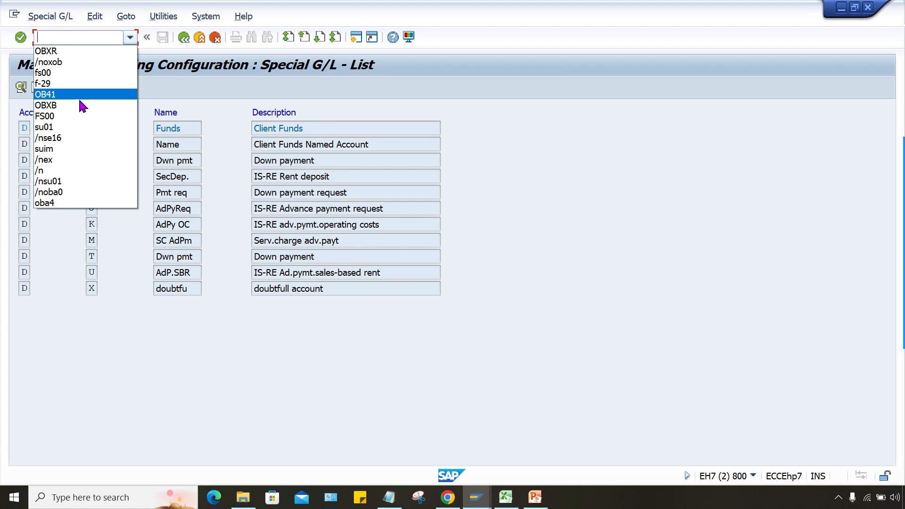
{"action": "left_click", "coordinate": [47, 105]}
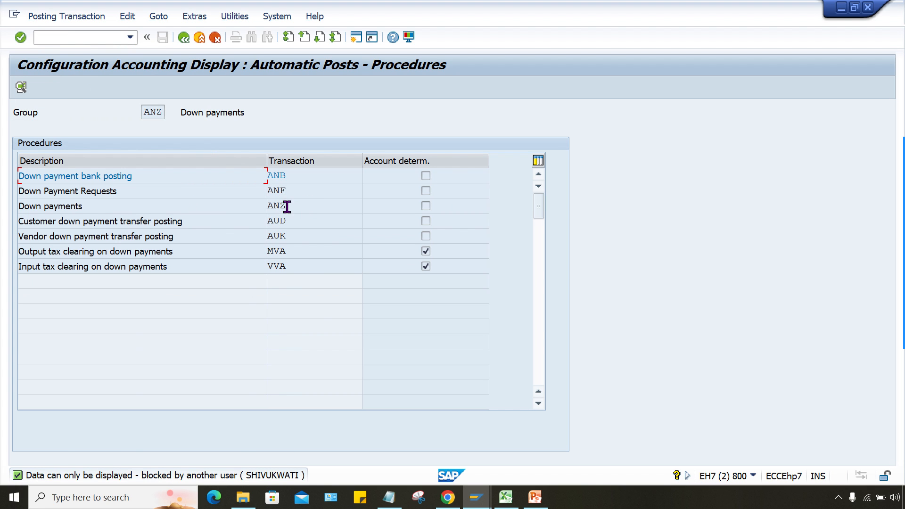
{"action": "mouse_move", "coordinate": [305, 295]}
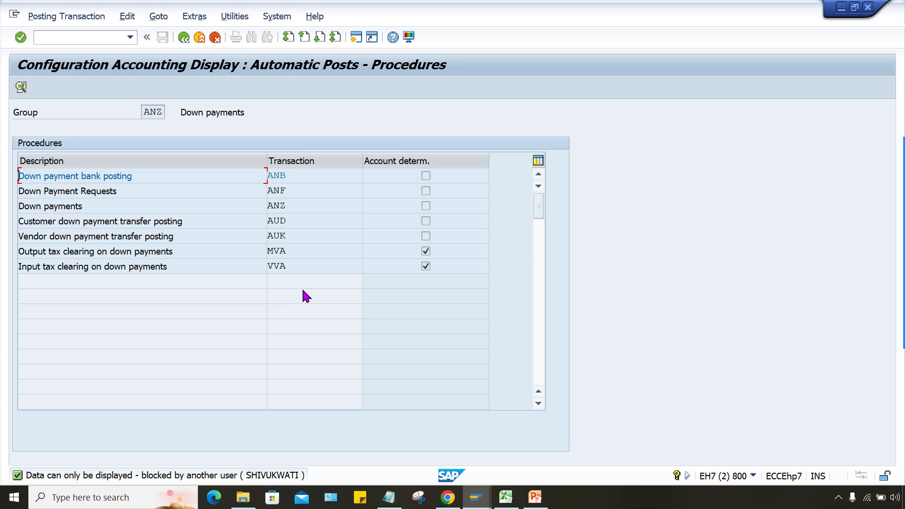
Display the Down payments (ANZ) posting keys: debit 29, credit 19, indicator A.
{"action": "left_click", "coordinate": [50, 206]}
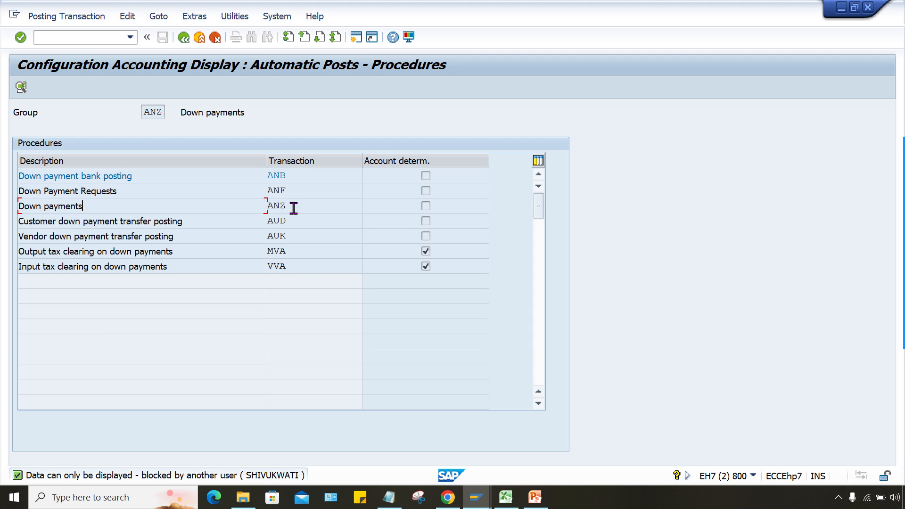
{"action": "left_click", "coordinate": [280, 206]}
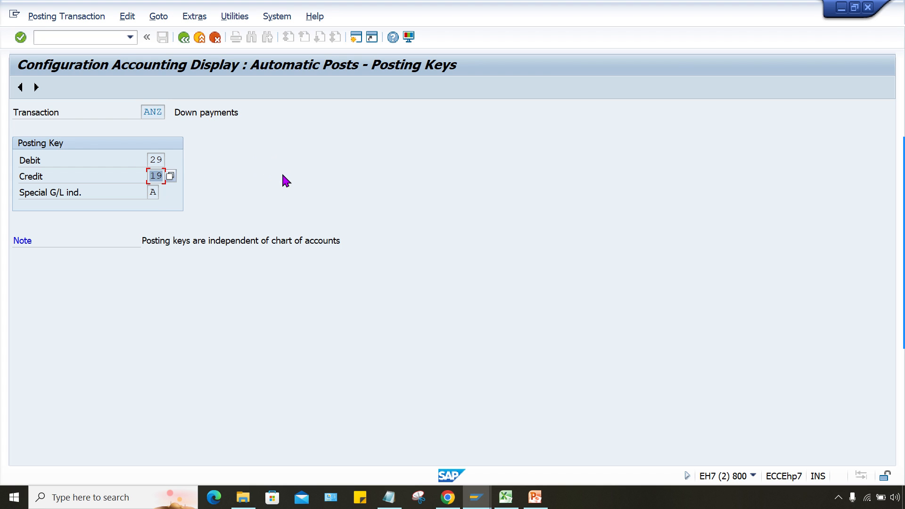
{"action": "mouse_move", "coordinate": [374, 219]}
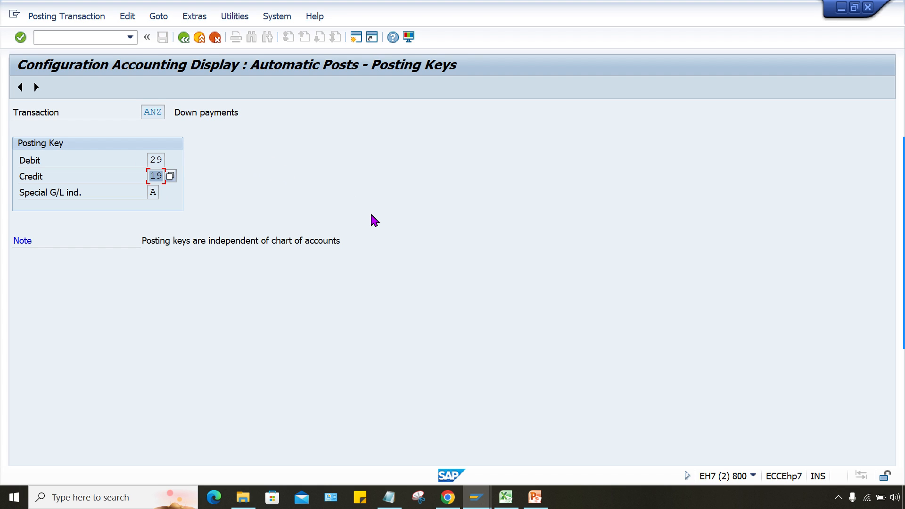
{"action": "mouse_move", "coordinate": [404, 210]}
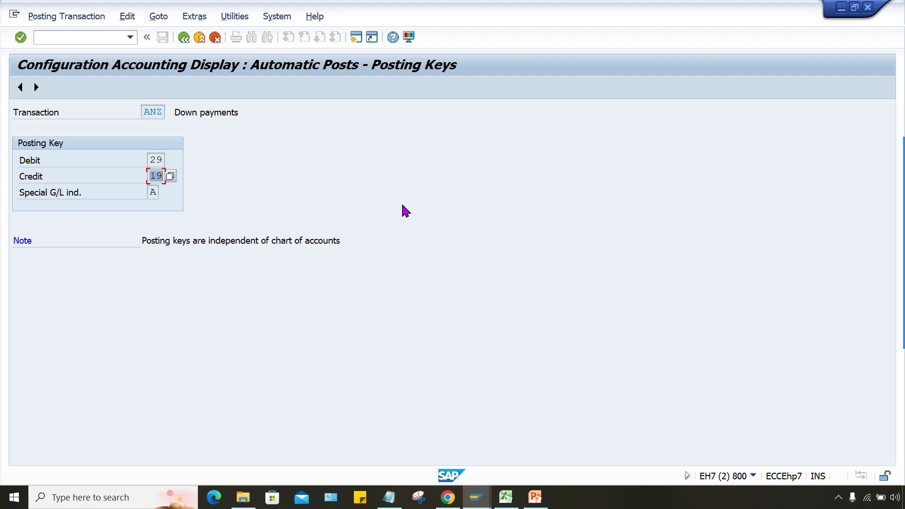
{"action": "mouse_move", "coordinate": [33, 308]}
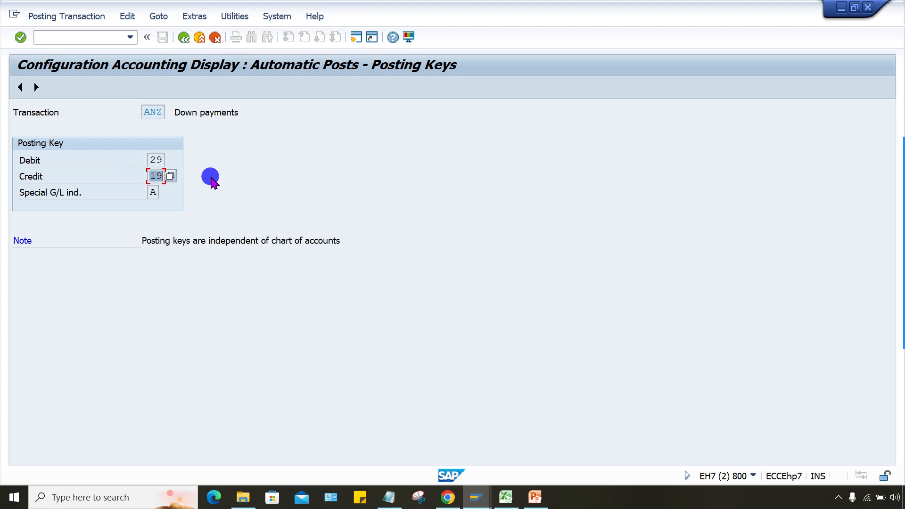
Run transaction OB41 to list the posting keys configuration.
{"action": "left_click", "coordinate": [156, 175]}
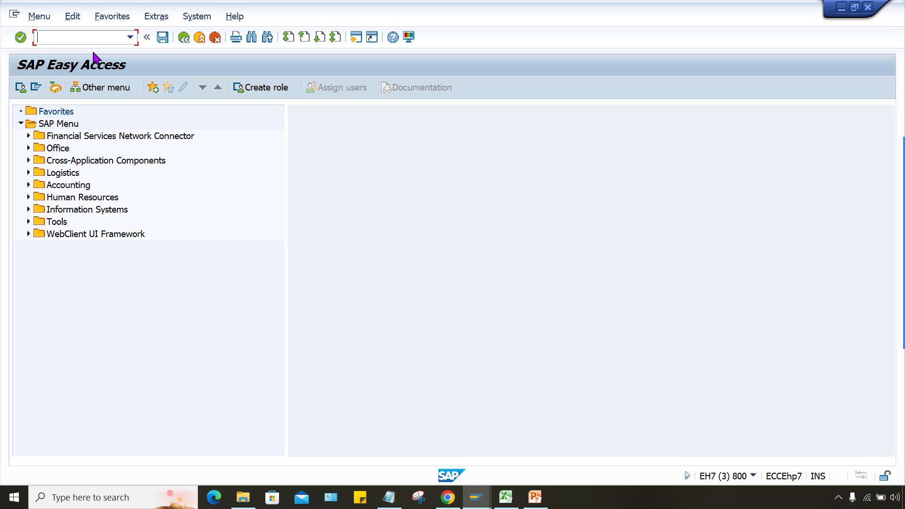
{"action": "type", "text": "ob"}
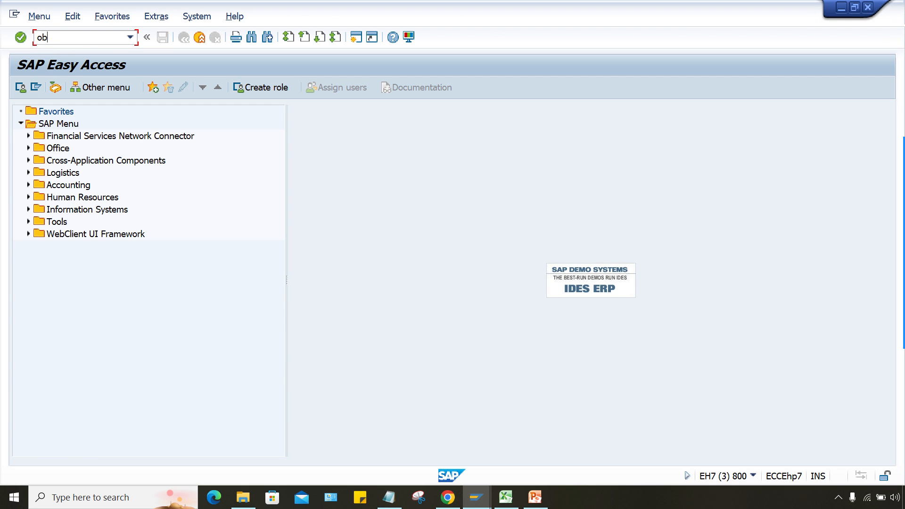
{"action": "key", "text": "Enter"}
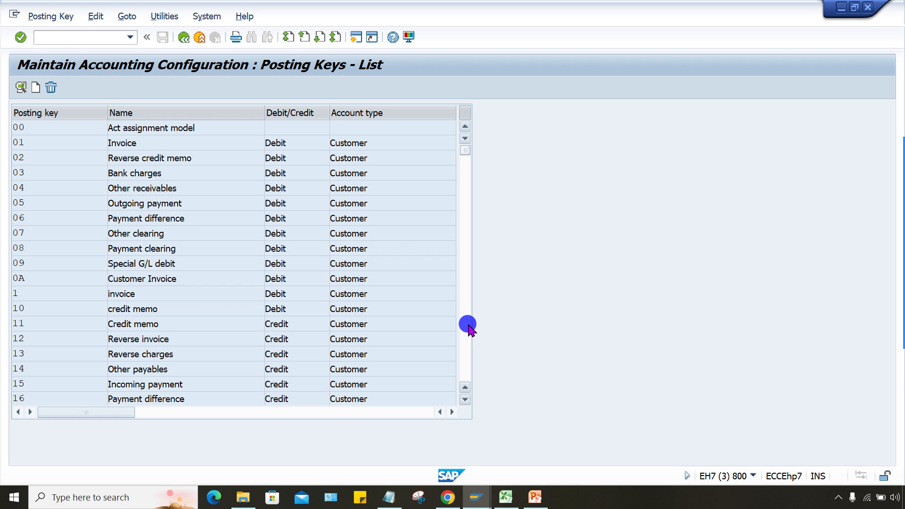
Set posting key 19 Special G/L credit to account type Customer and save via the customizing request.
{"action": "scroll", "scroll_direction": "down", "scroll_amount": 3}
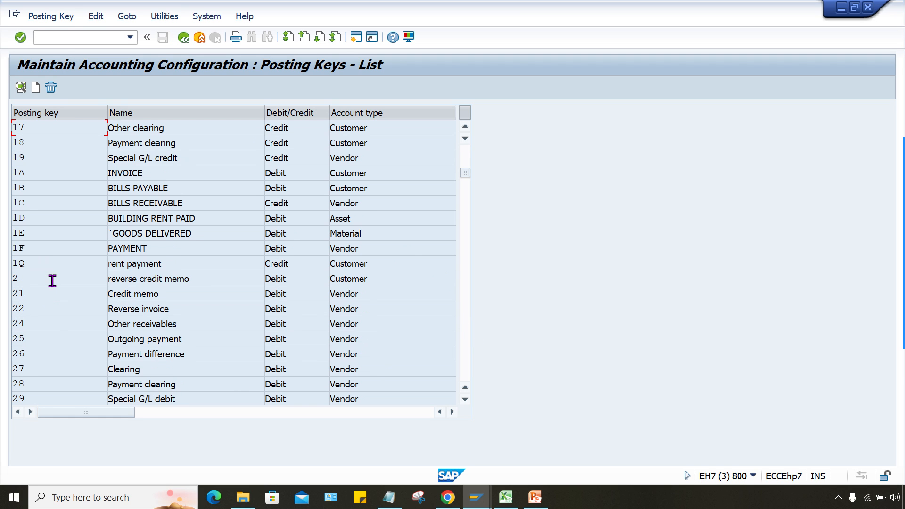
{"action": "double_click", "coordinate": [143, 158]}
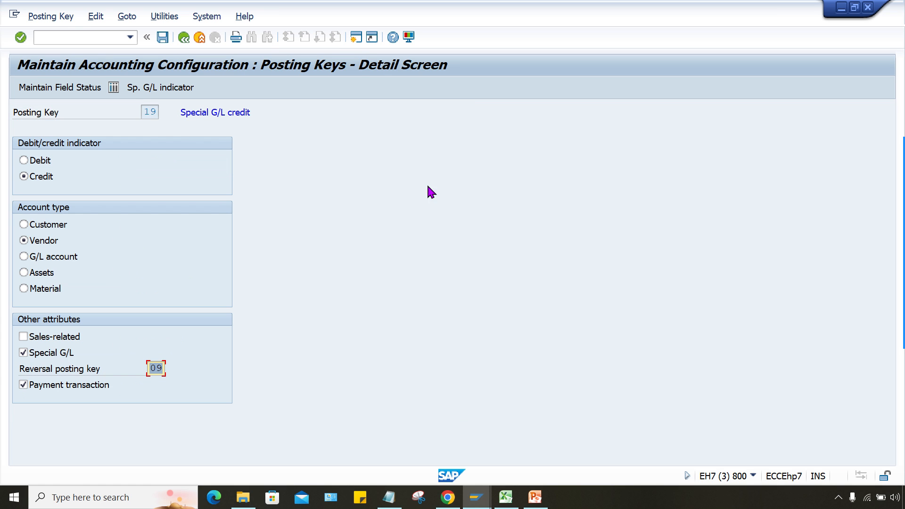
{"action": "mouse_move", "coordinate": [55, 251]}
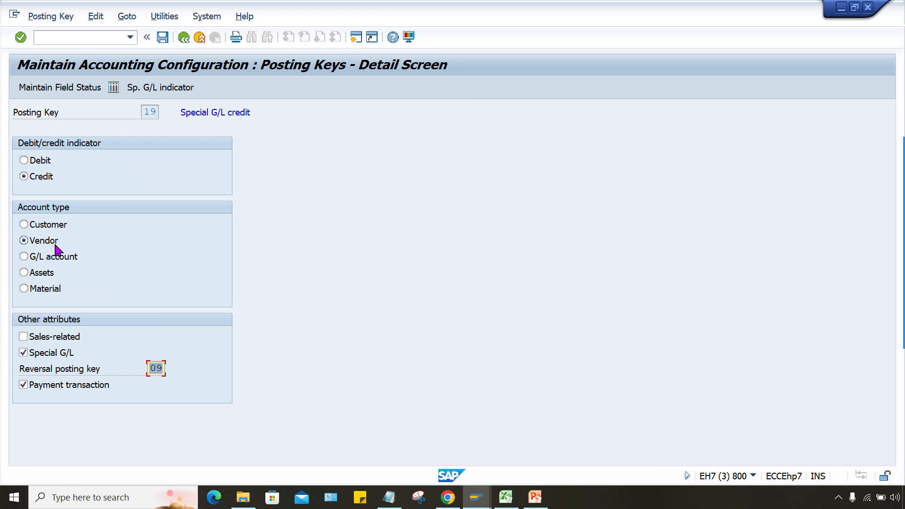
{"action": "left_click", "coordinate": [23, 224]}
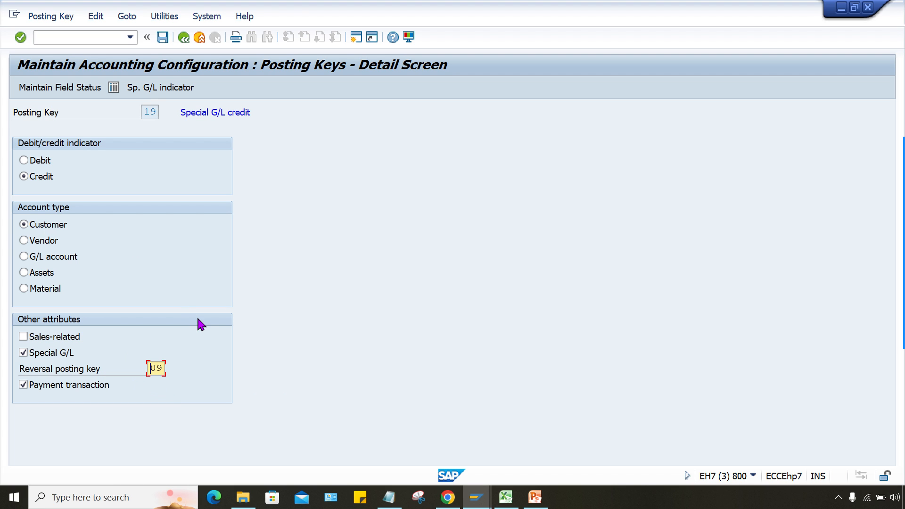
{"action": "left_click", "coordinate": [163, 37]}
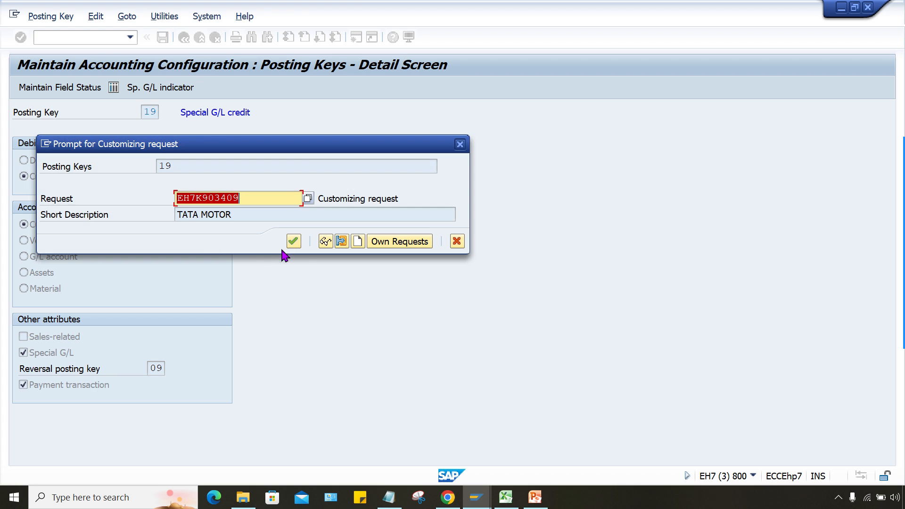
{"action": "left_click", "coordinate": [293, 241]}
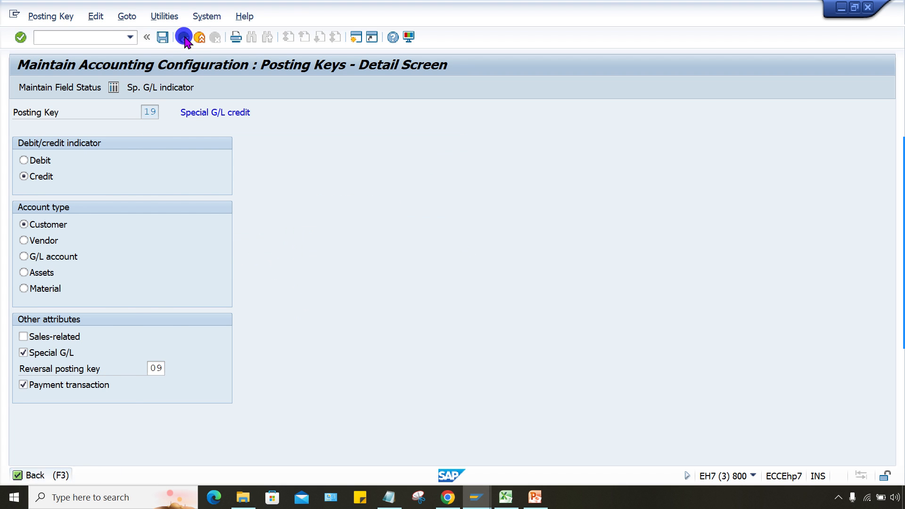
{"action": "left_click", "coordinate": [184, 36]}
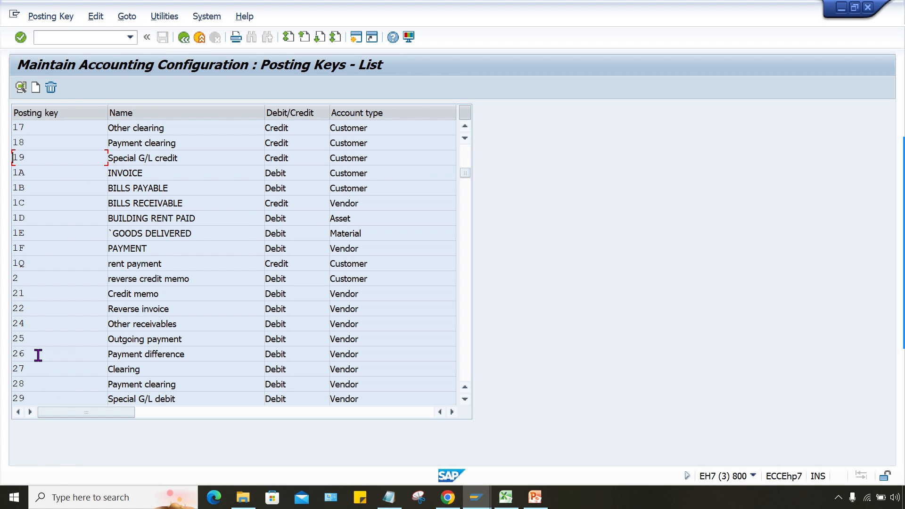
{"action": "mouse_move", "coordinate": [379, 398]}
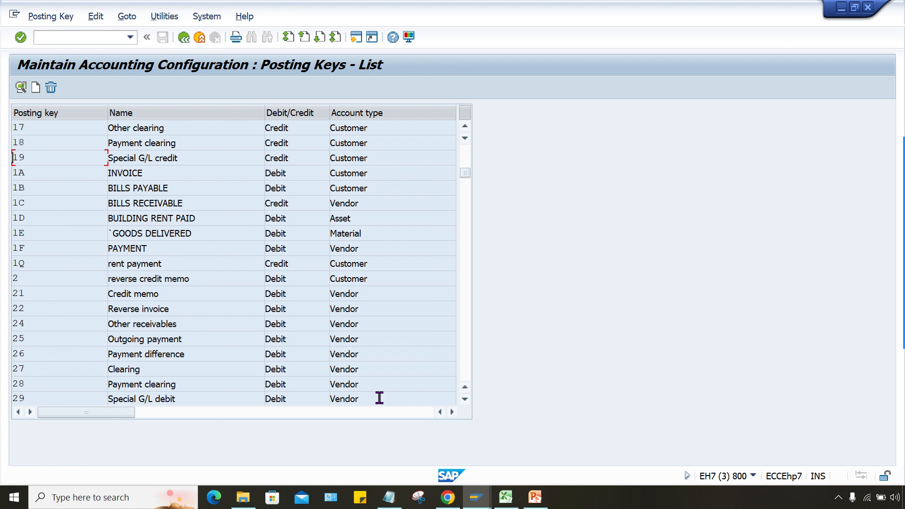
Try reversal key 39 and Customer on posting key 29, then discard the changes.
{"action": "double_click", "coordinate": [140, 398]}
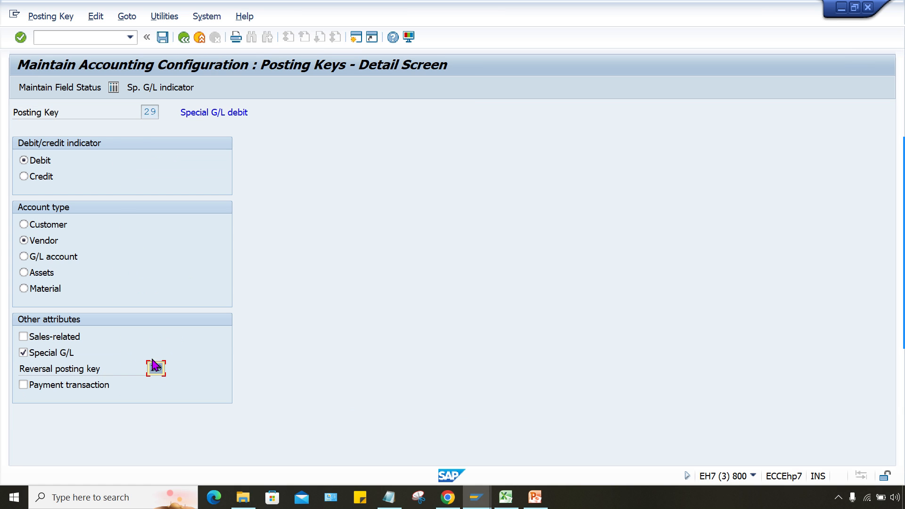
{"action": "type", "text": "39"}
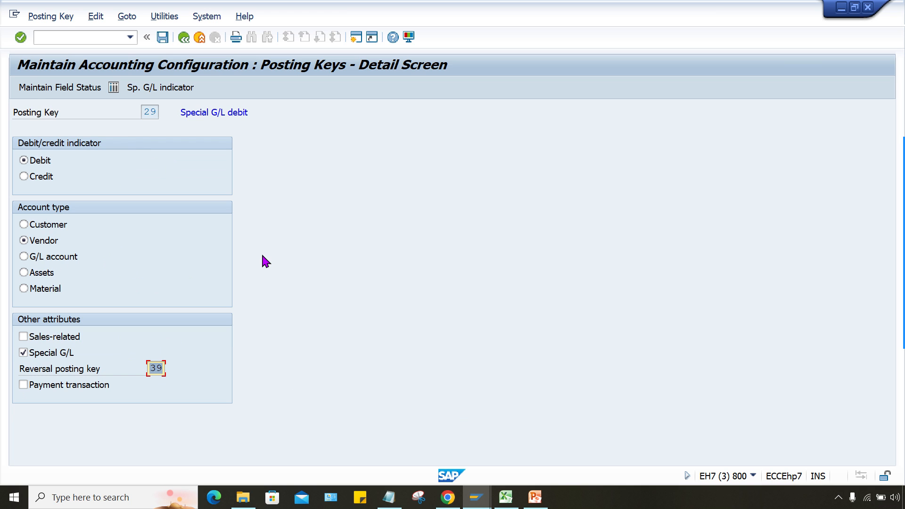
{"action": "mouse_move", "coordinate": [73, 254]}
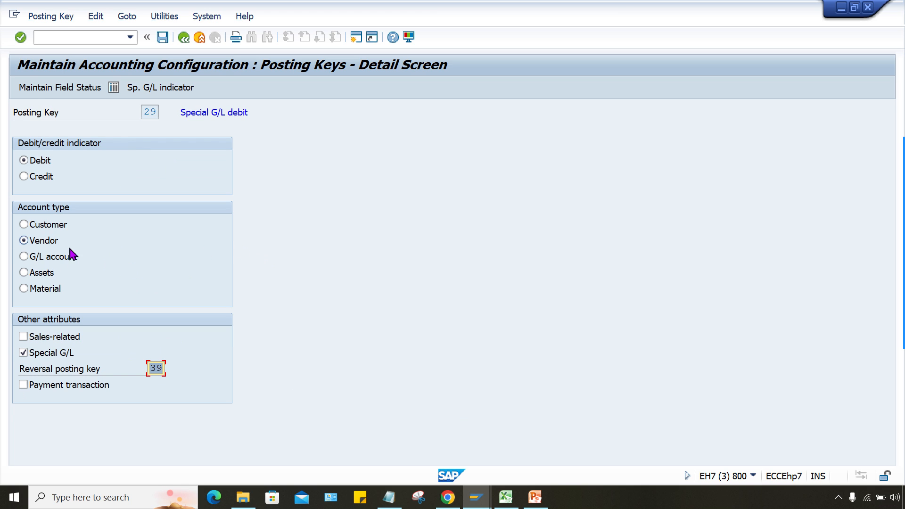
{"action": "left_click", "coordinate": [24, 225]}
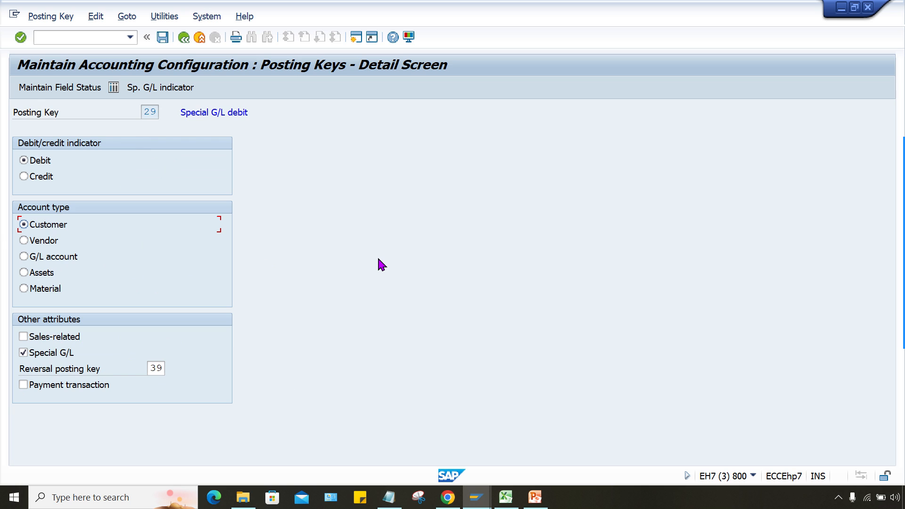
{"action": "mouse_move", "coordinate": [380, 264]}
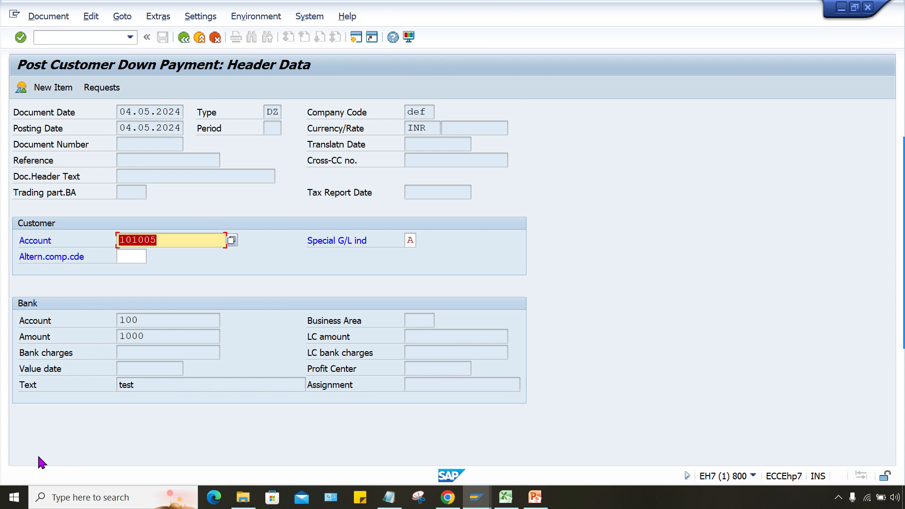
{"action": "mouse_move", "coordinate": [133, 438]}
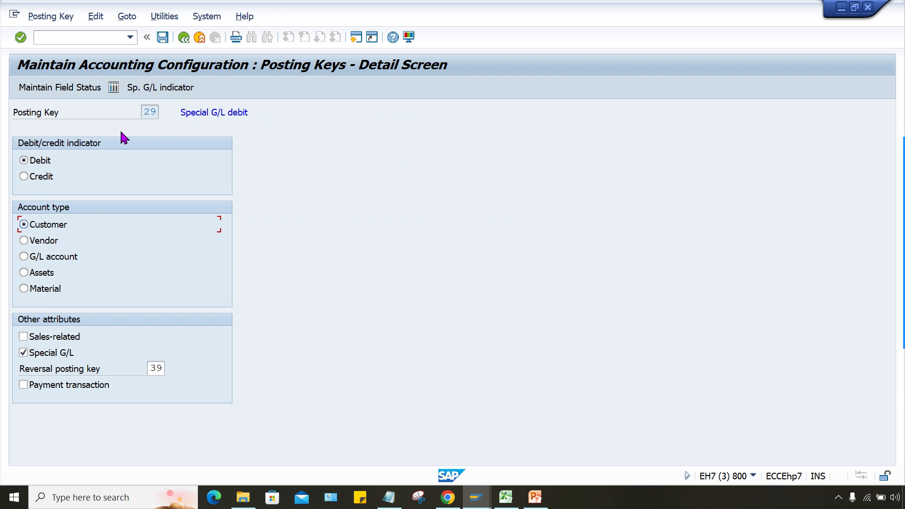
{"action": "left_click", "coordinate": [25, 240]}
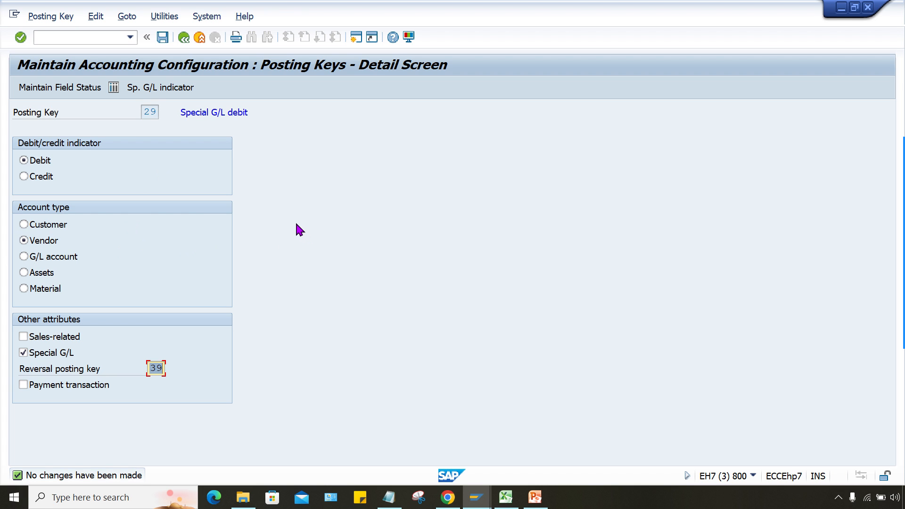
{"action": "mouse_move", "coordinate": [493, 500]}
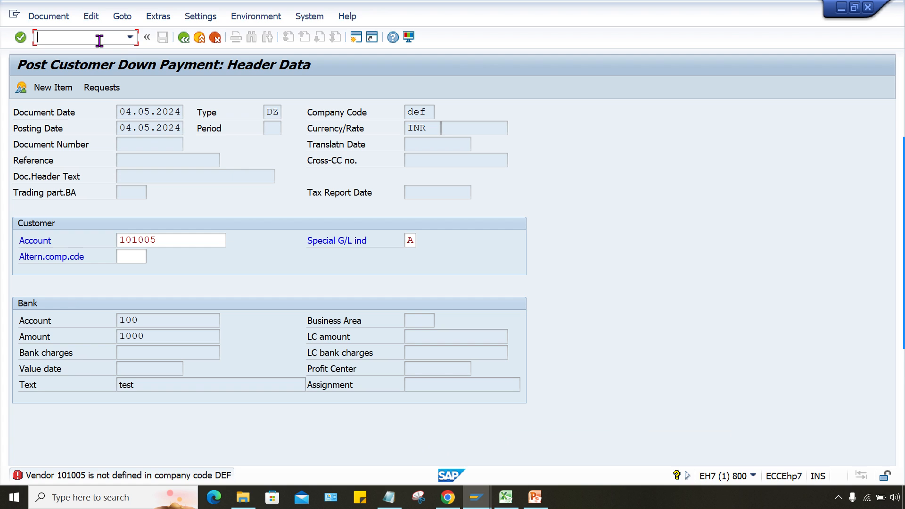
Restart F-29 with document date 04.05.2024, customer 101005, indicator A and bank account 100.
{"action": "type", "text": "/nf"}
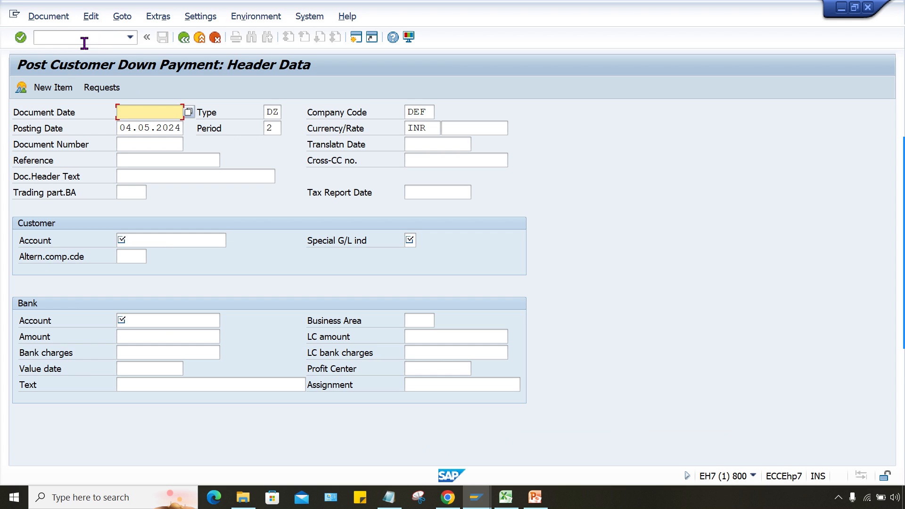
{"action": "mouse_move", "coordinate": [149, 112]}
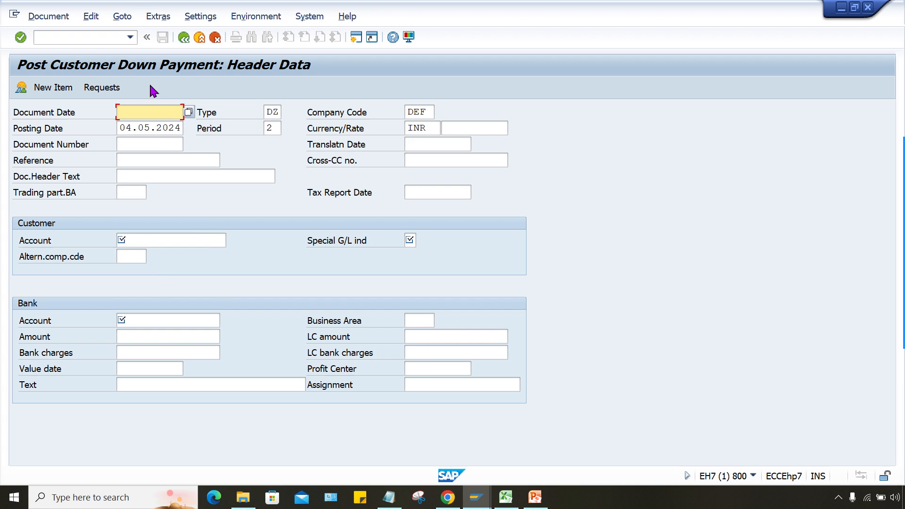
{"action": "type", "text": "04.05.2024"}
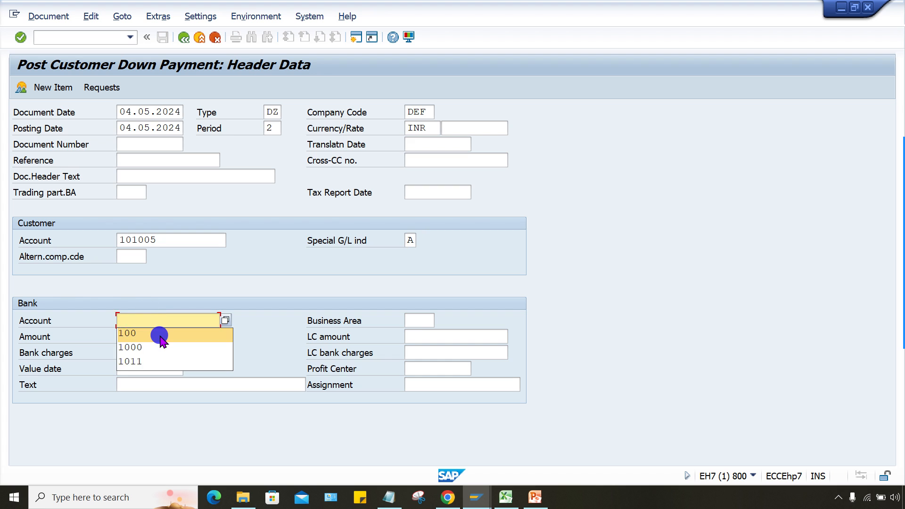
{"action": "left_click", "coordinate": [127, 333]}
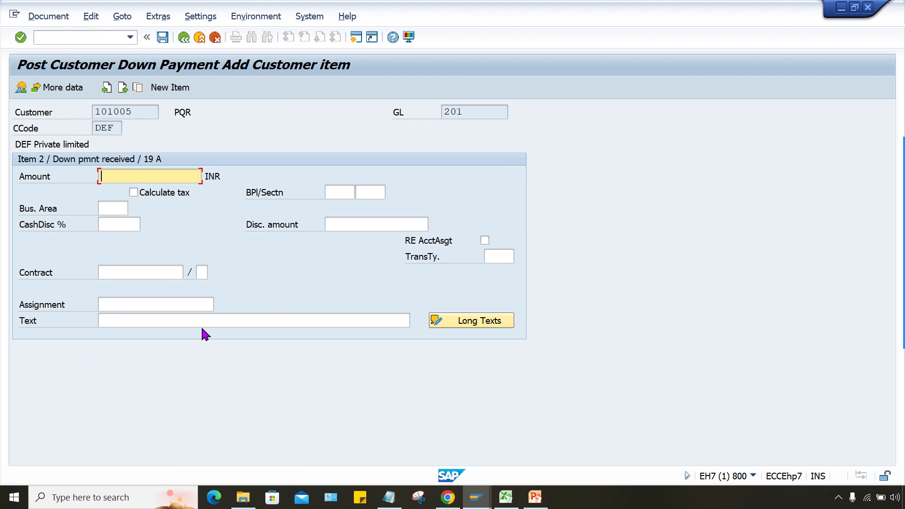
Enter * as the amount, simulate and post the down payment as document 103.
{"action": "type", "text": "*"}
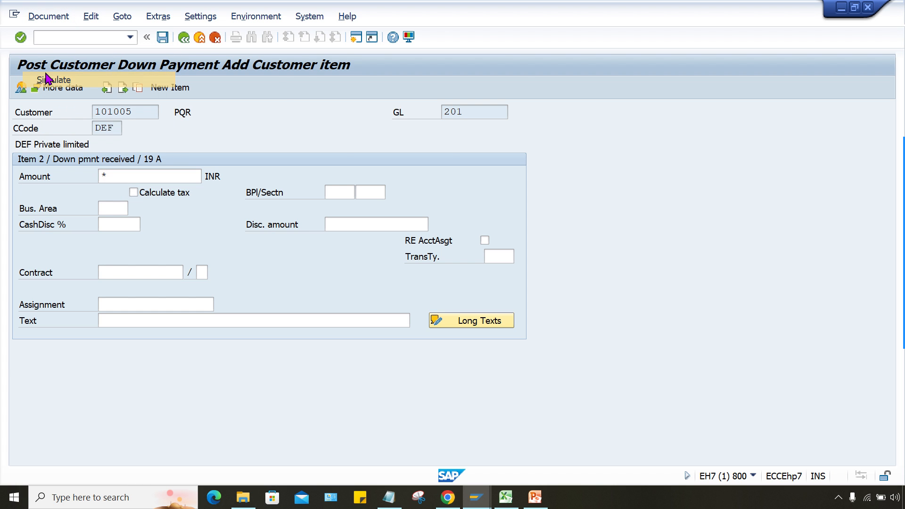
{"action": "left_click", "coordinate": [55, 79]}
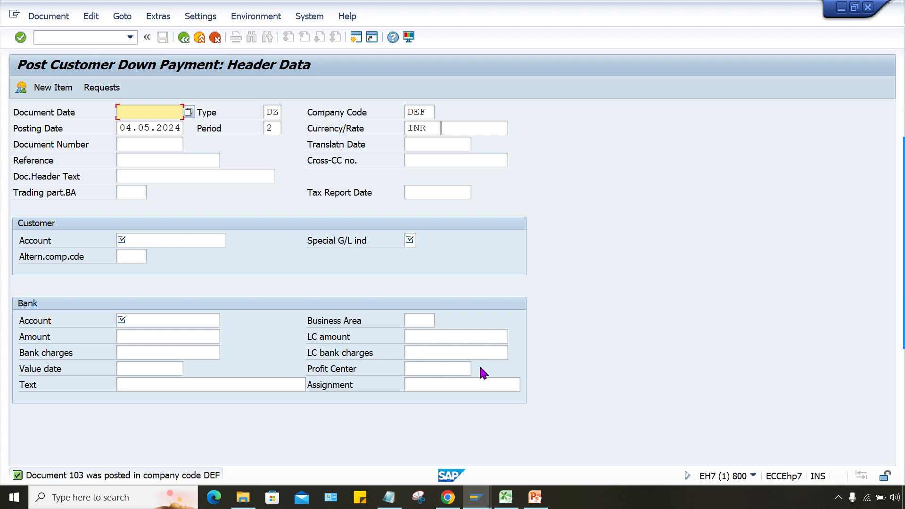
{"action": "mouse_move", "coordinate": [636, 302]}
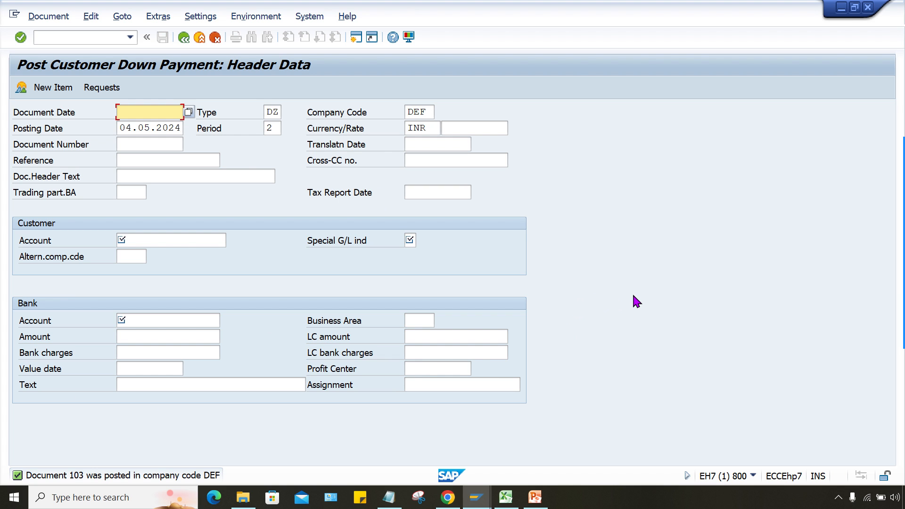